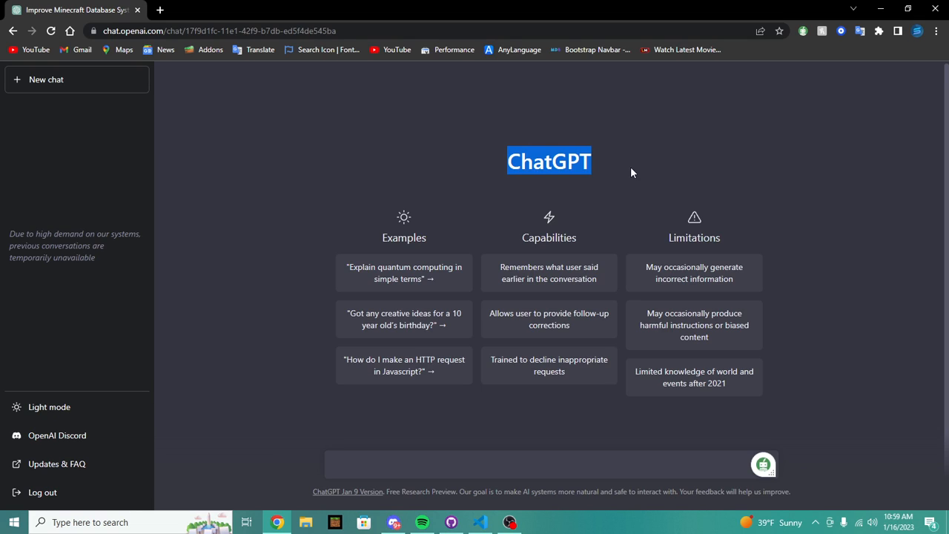
# Send a prompt asking for an essay about Minecraft Bedrock and check the 'Minecraft Bedrock Essay' chat title
pyautogui.click(517, 464)
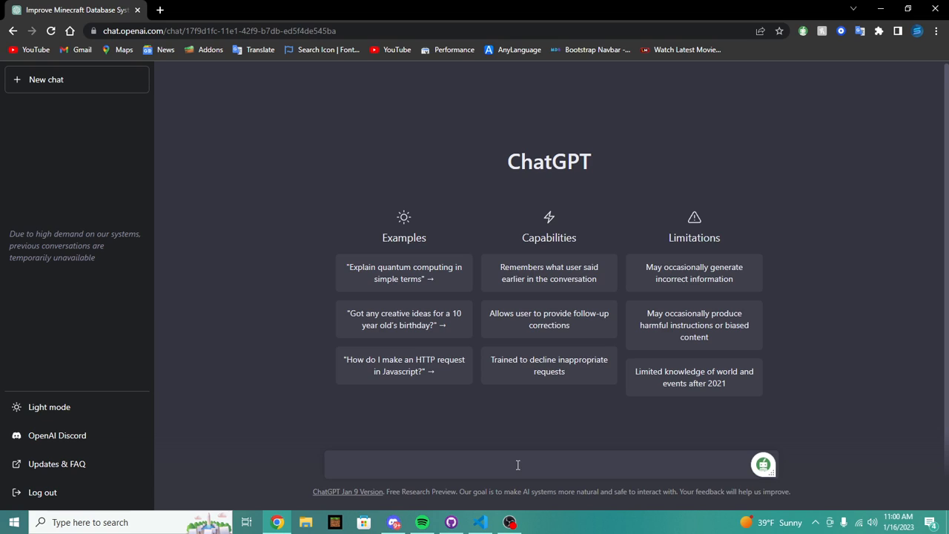
pyautogui.write('write me a essay ab')
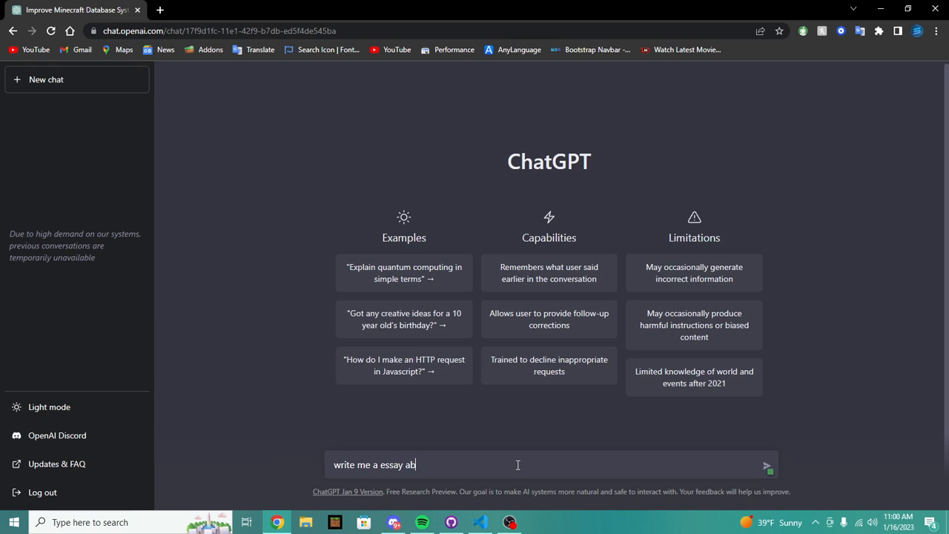
pyautogui.write('out minecraft be')
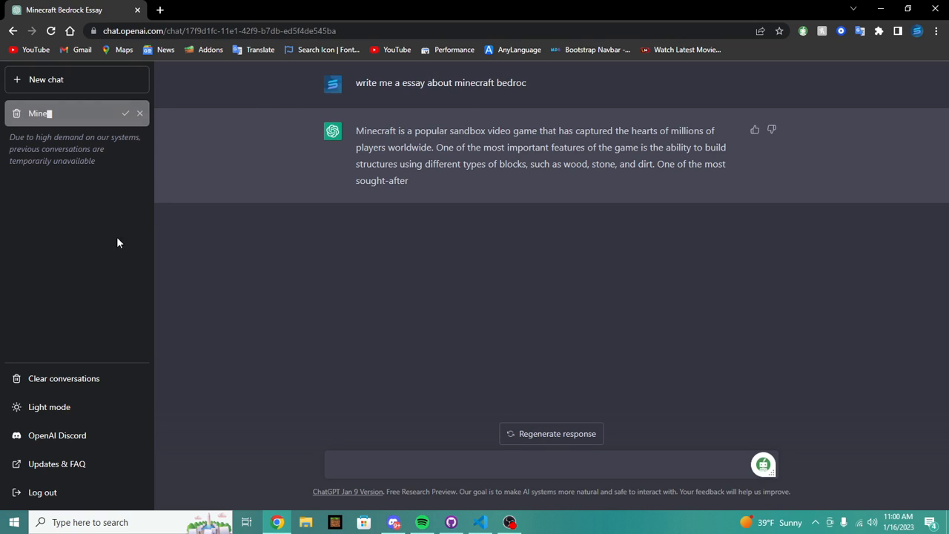
pyautogui.click(126, 112)
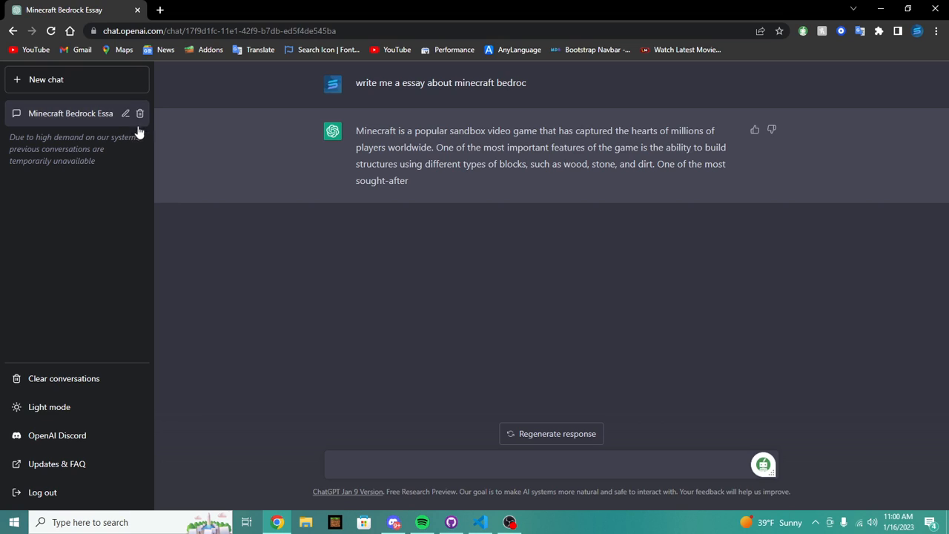
pyautogui.moveTo(497, 384)
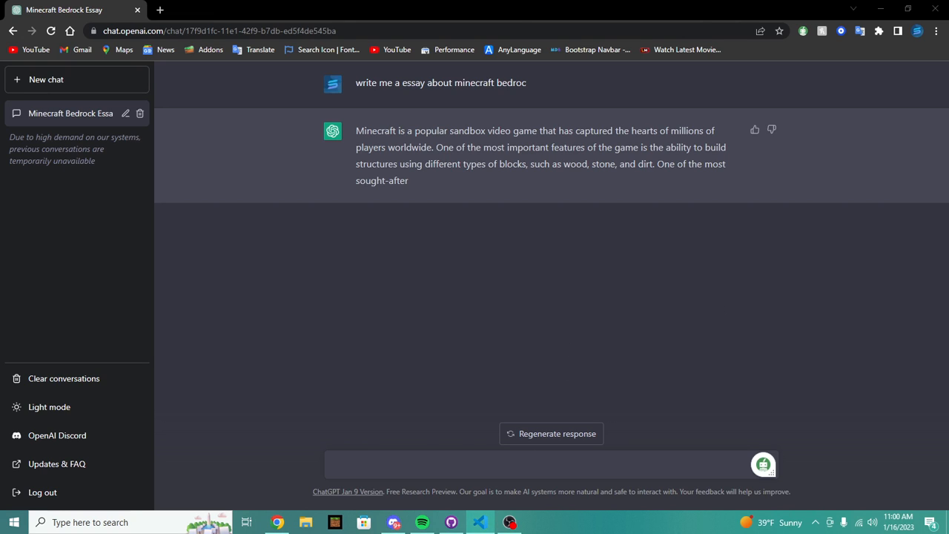
# Bring VS Code forward and view the src index.ts file down to its last line
pyautogui.click(334, 522)
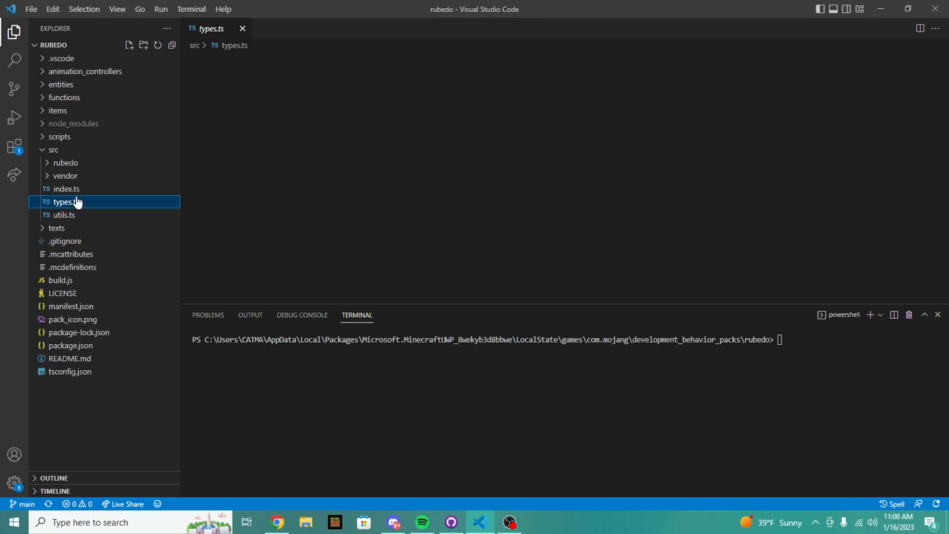
pyautogui.click(66, 189)
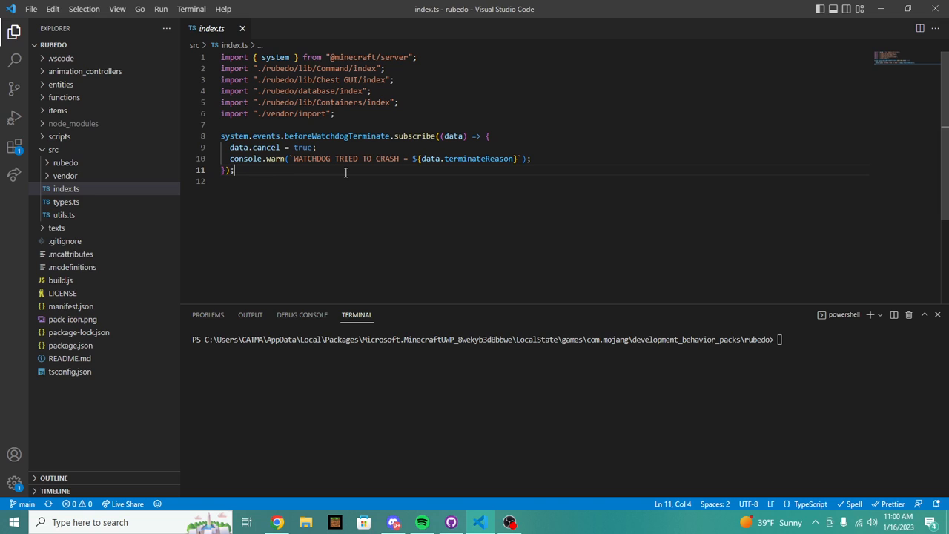
pyautogui.click(277, 522)
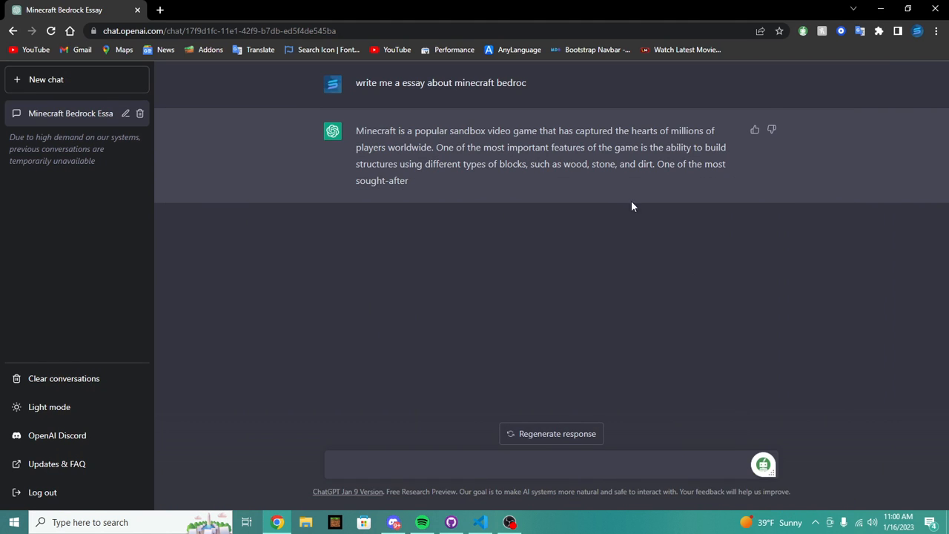
pyautogui.click(63, 378)
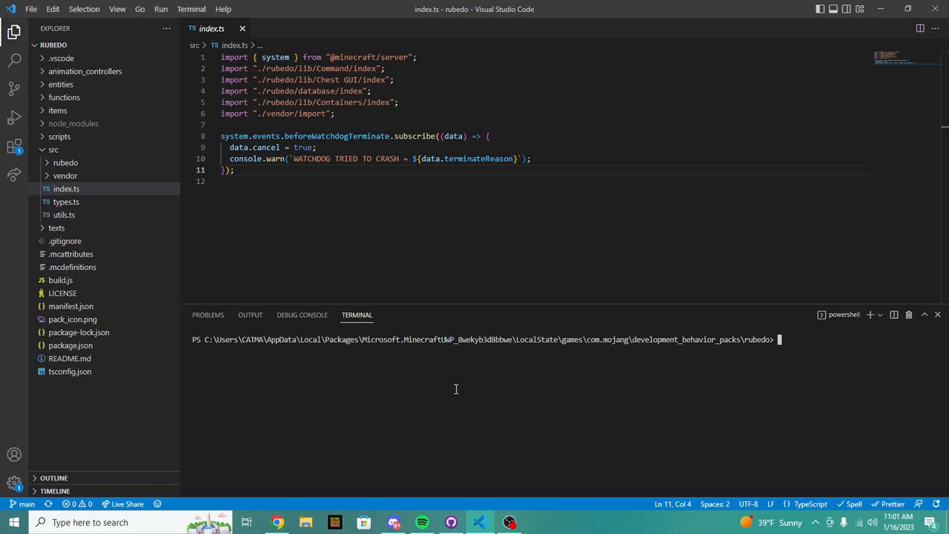
pyautogui.click(373, 180)
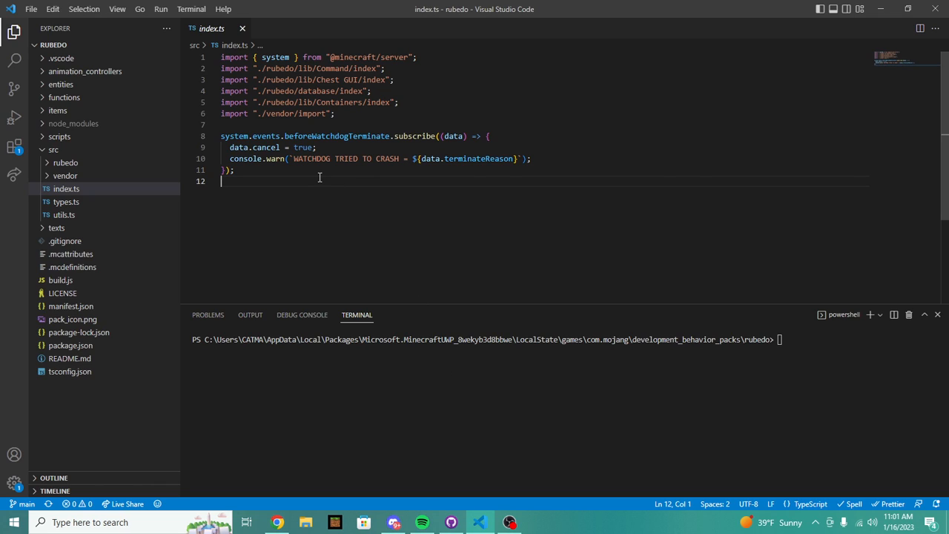
pyautogui.moveTo(133, 213)
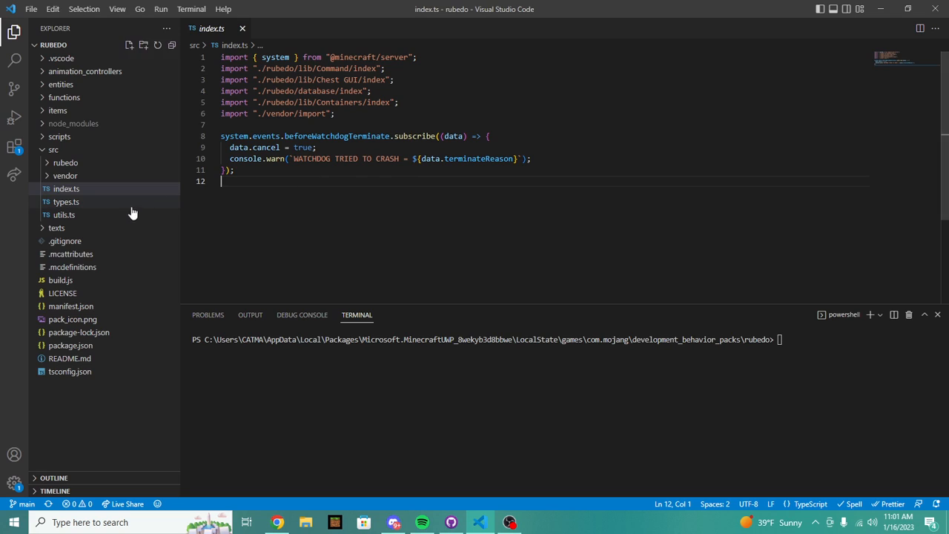
# Browse the rubedo lib Chest GUI folder, viewing its index.ts and the EntityChest.ts model
pyautogui.click(65, 176)
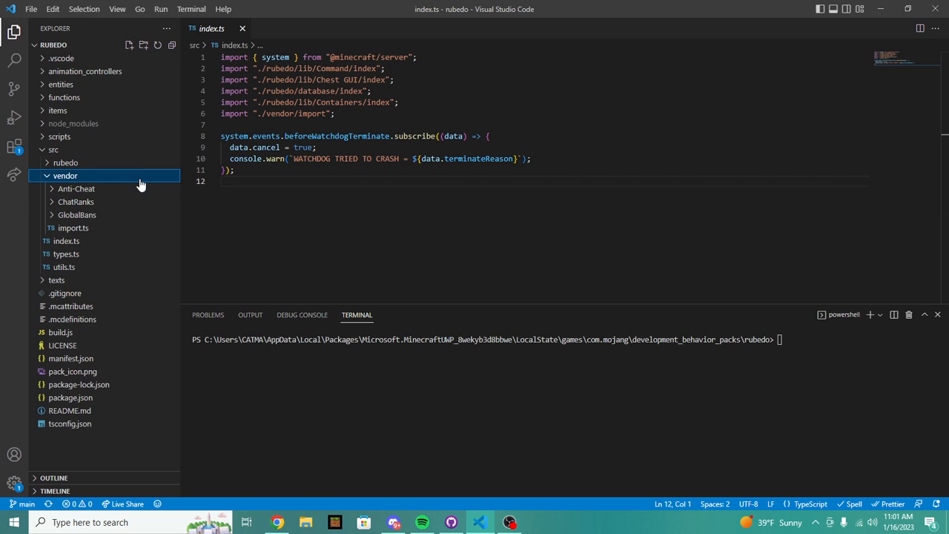
pyautogui.click(65, 162)
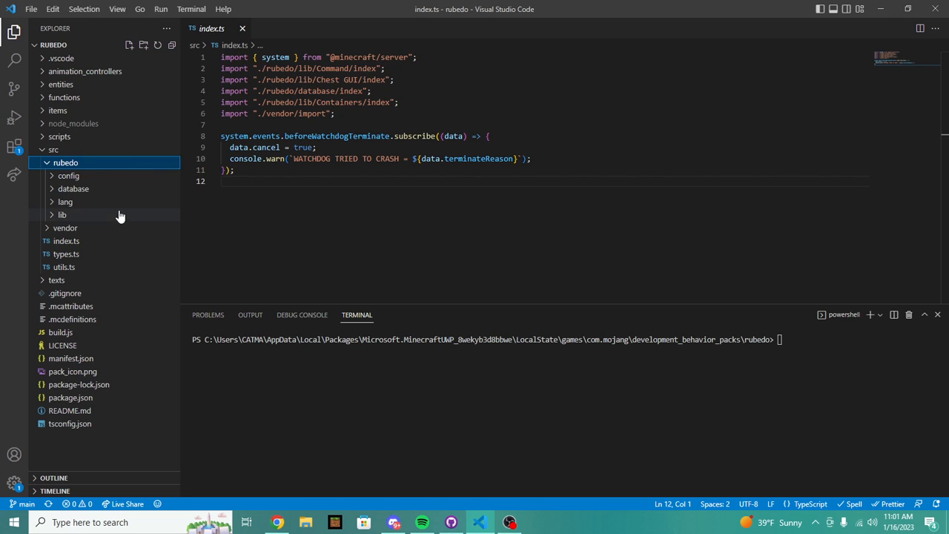
pyautogui.click(62, 214)
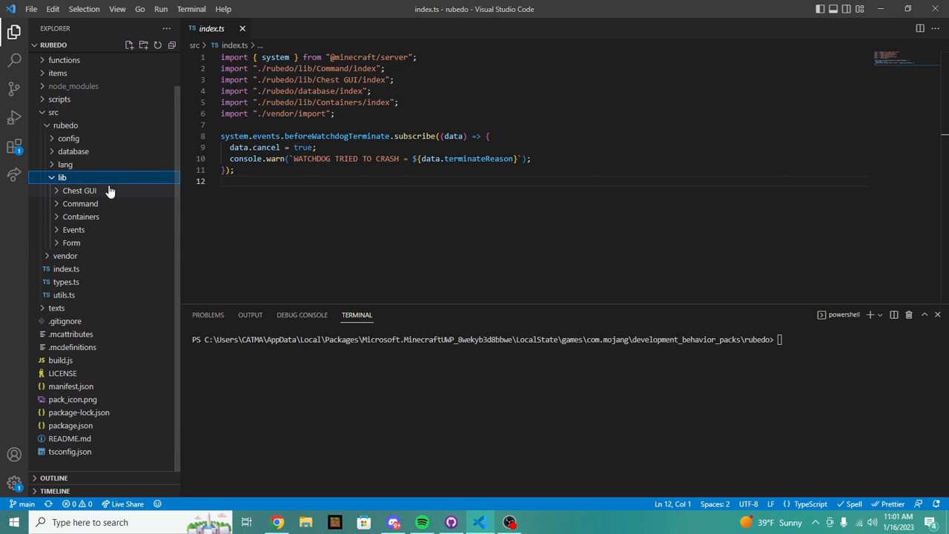
pyautogui.click(79, 190)
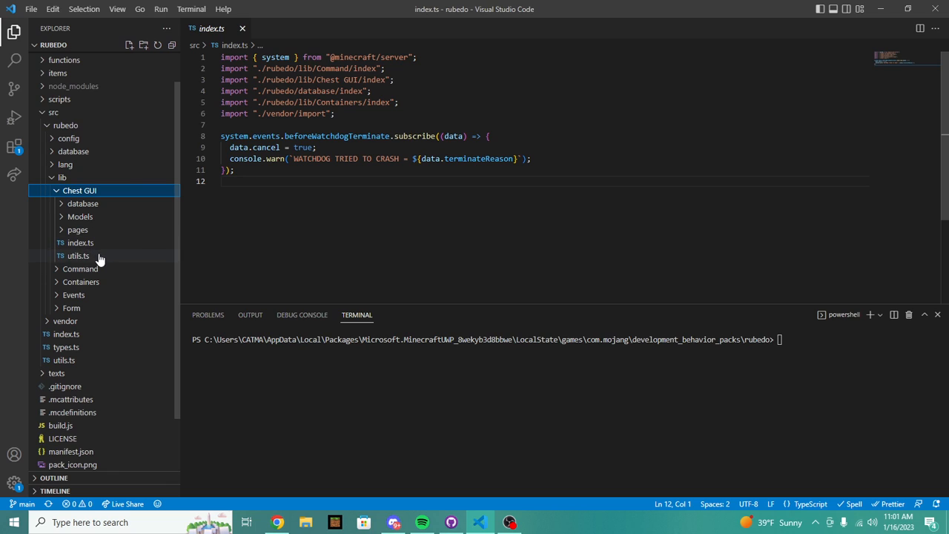
pyautogui.click(80, 242)
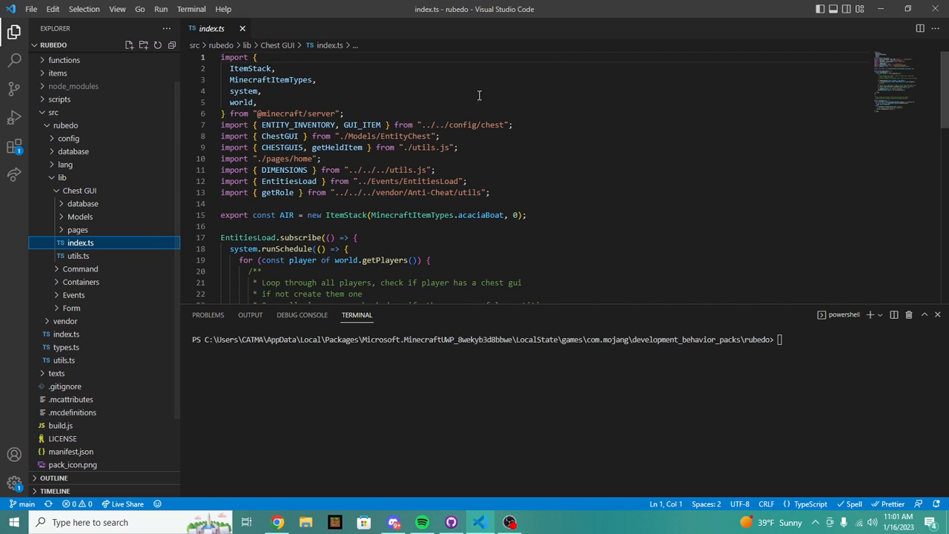
pyautogui.scroll(-3)
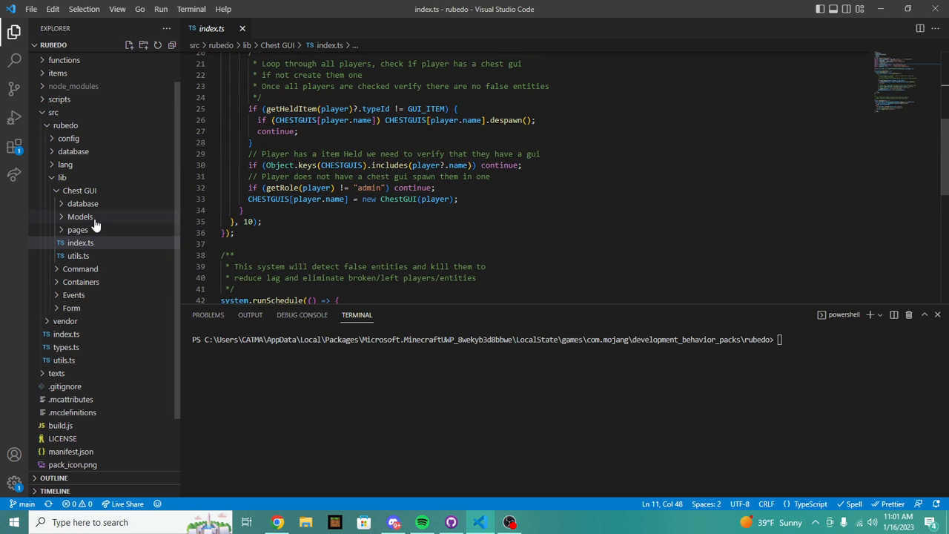
pyautogui.click(80, 217)
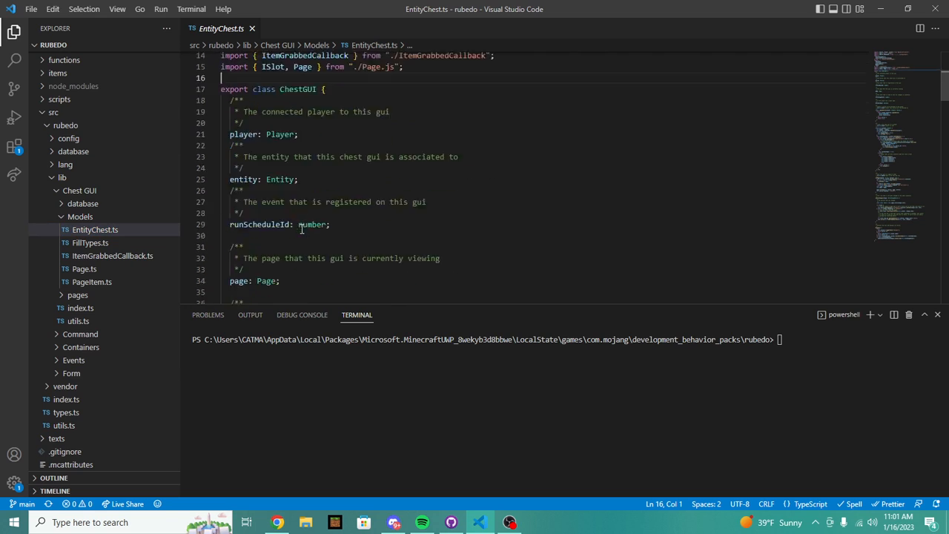
pyautogui.scroll(-3)
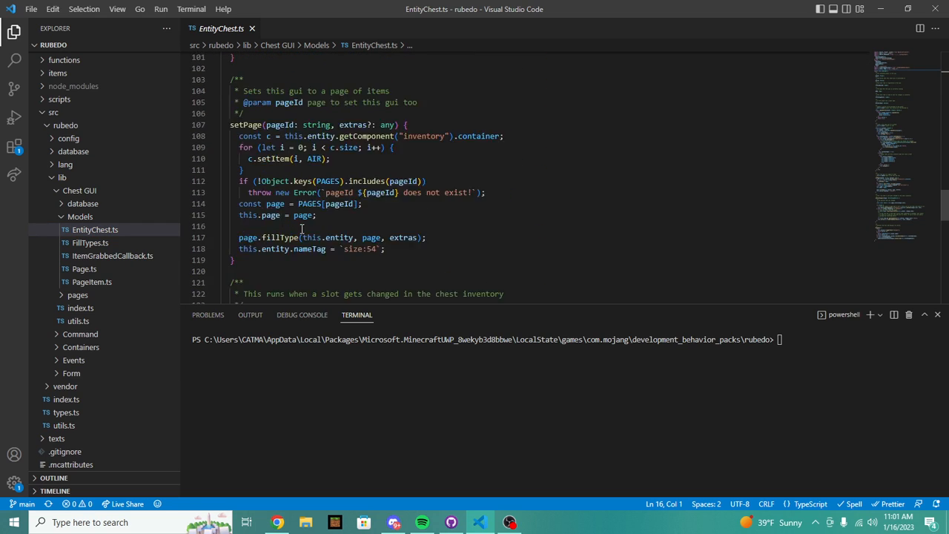
pyautogui.scroll(-3)
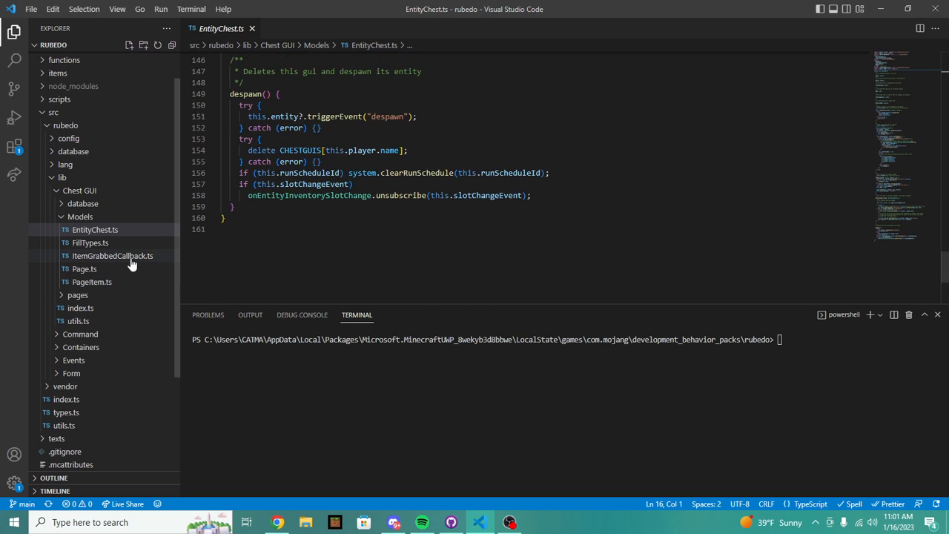
# Check the empty Chest GUI Item.ts, then expand the rubedo database folder and view Database.ts
pyautogui.click(82, 203)
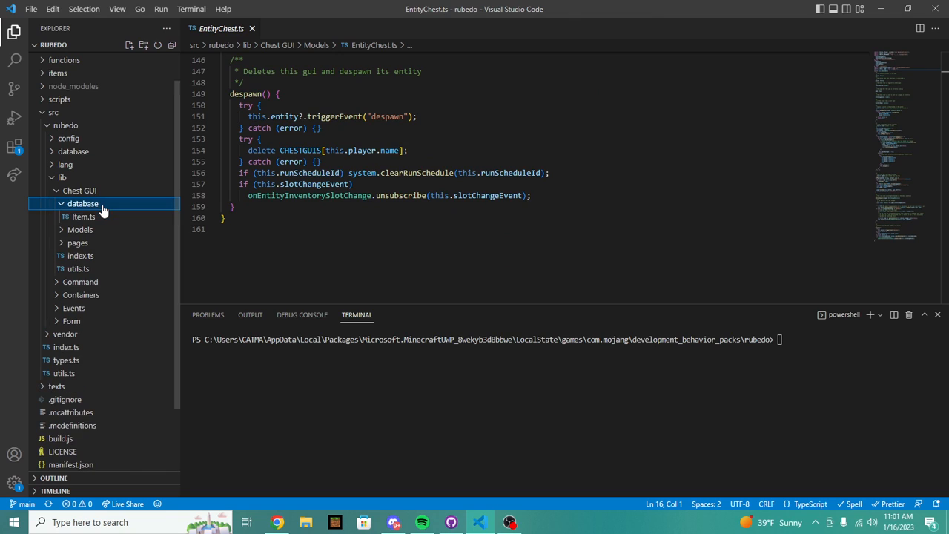
pyautogui.click(83, 216)
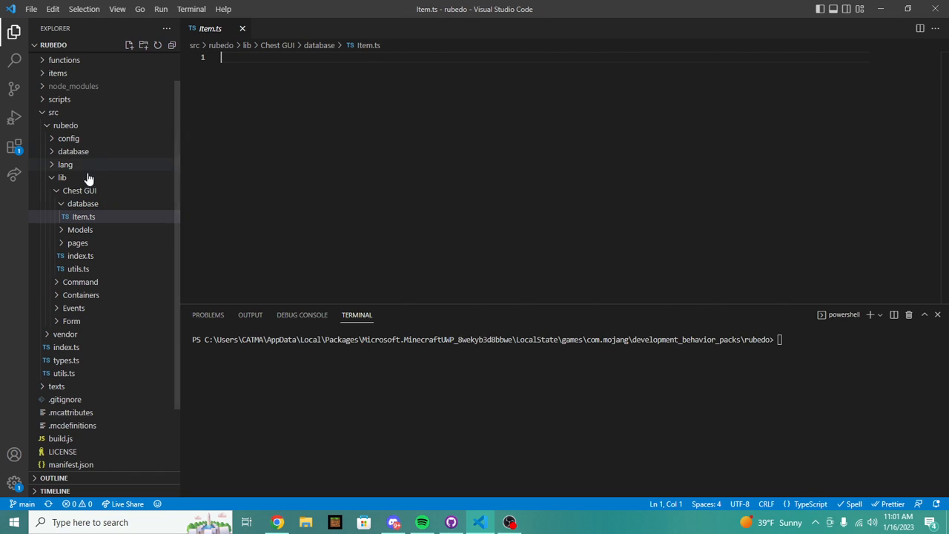
pyautogui.click(62, 177)
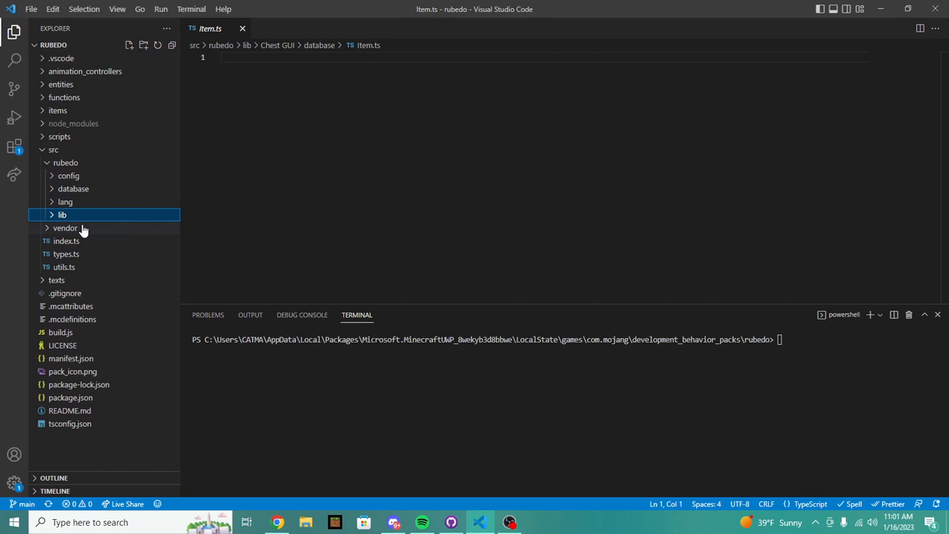
pyautogui.click(63, 215)
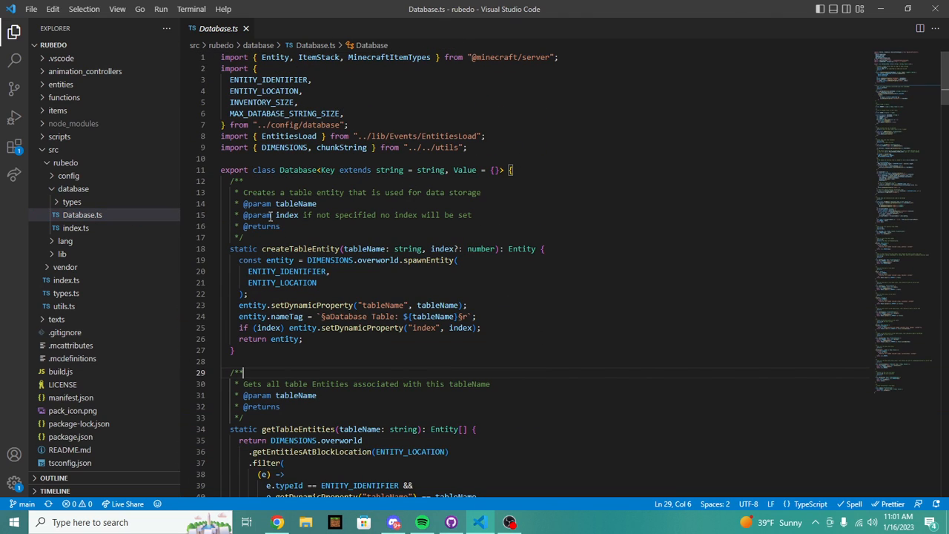
pyautogui.scroll(-3)
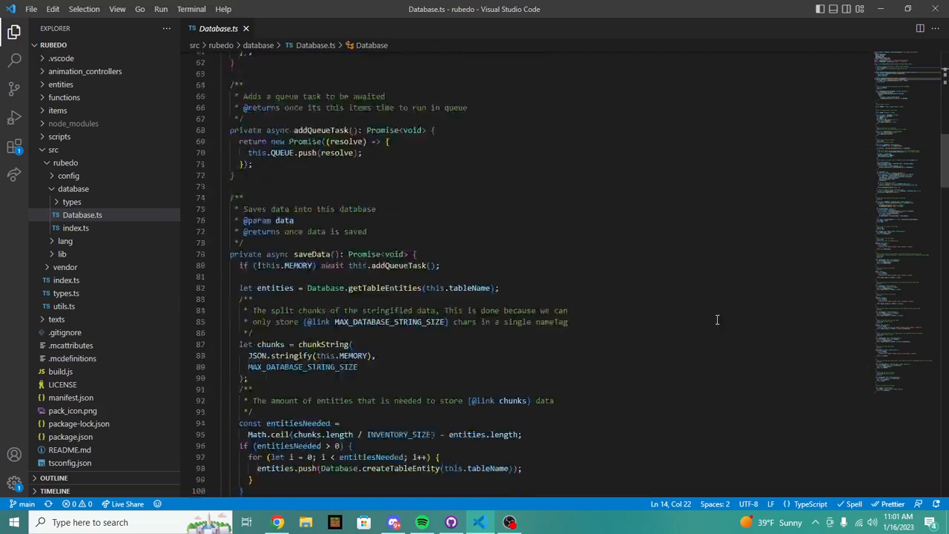
pyautogui.scroll(-3)
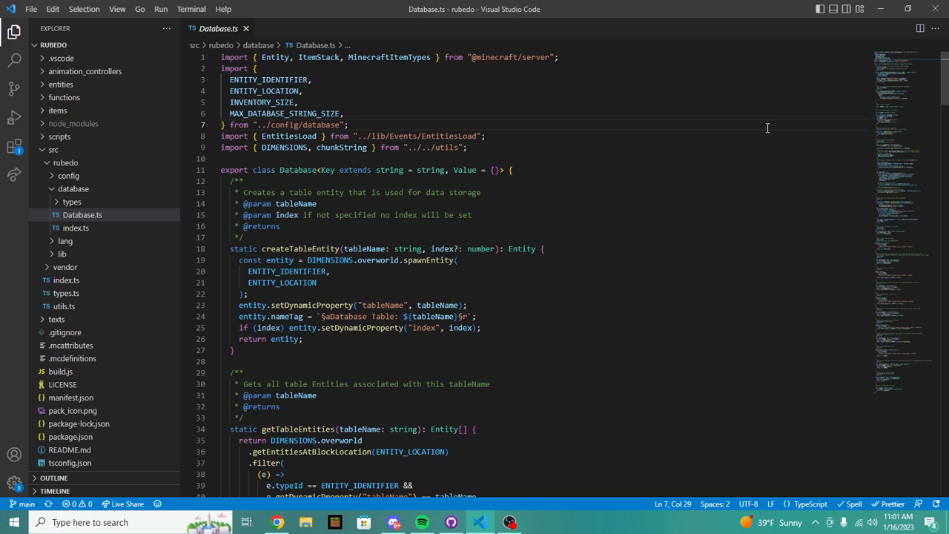
# In a fresh chat, write a request for an improved version of this database system with a ts code fence
pyautogui.click(277, 522)
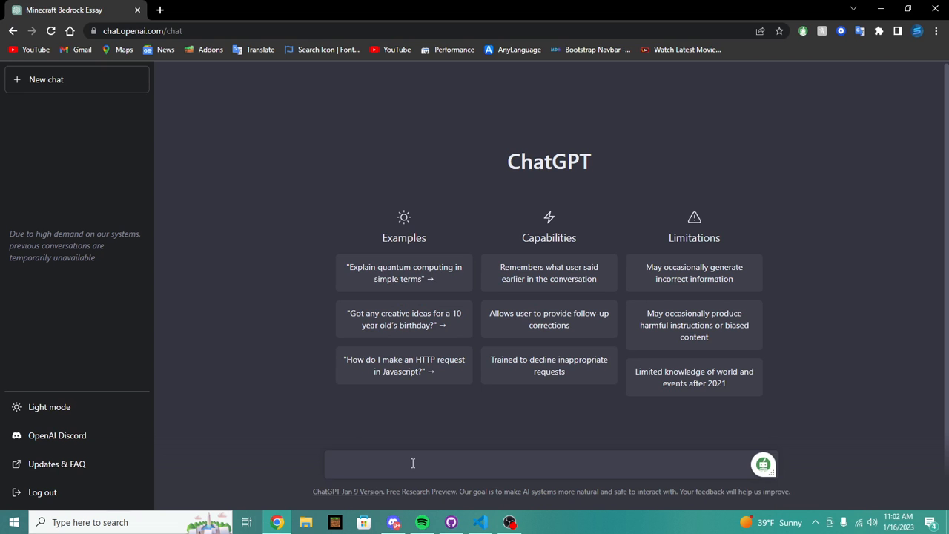
pyautogui.write('Can you write me a improv')
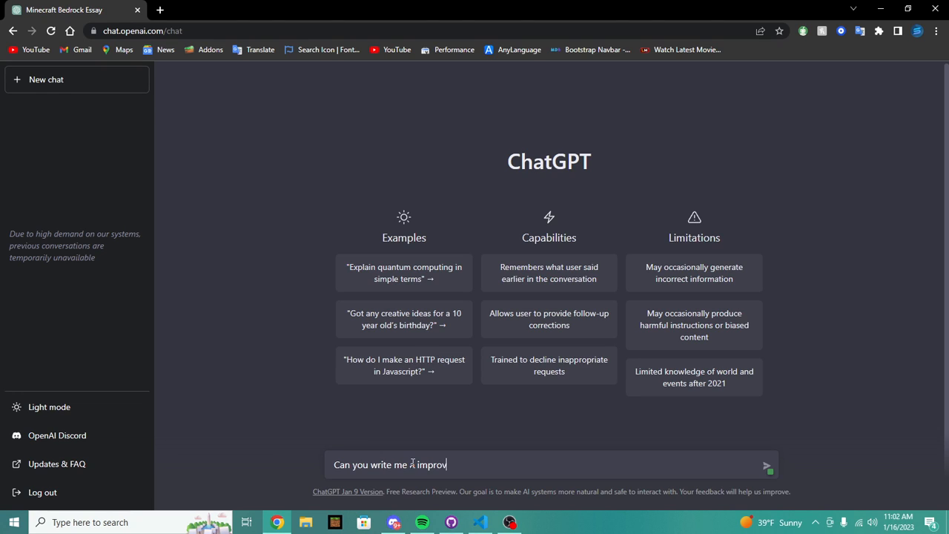
pyautogui.write('ed version of thi')
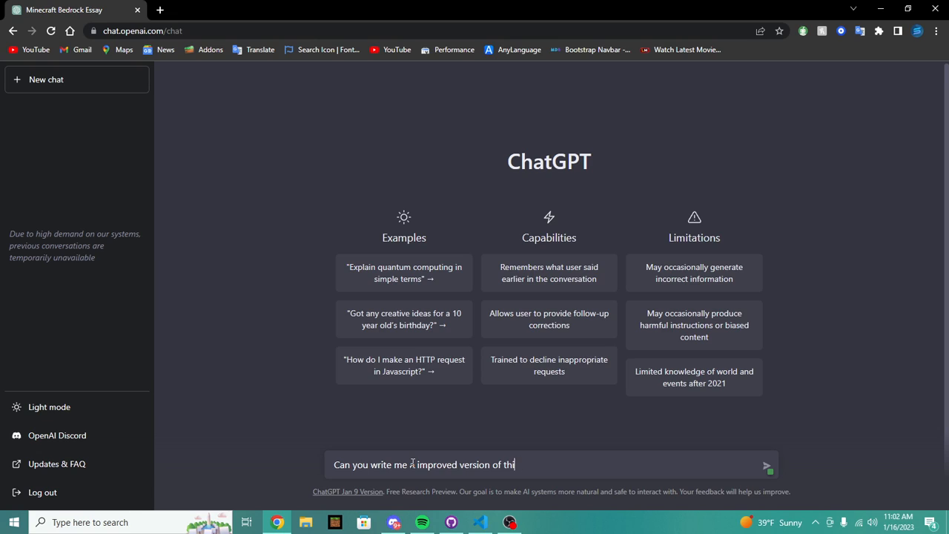
pyautogui.write('s database system:')
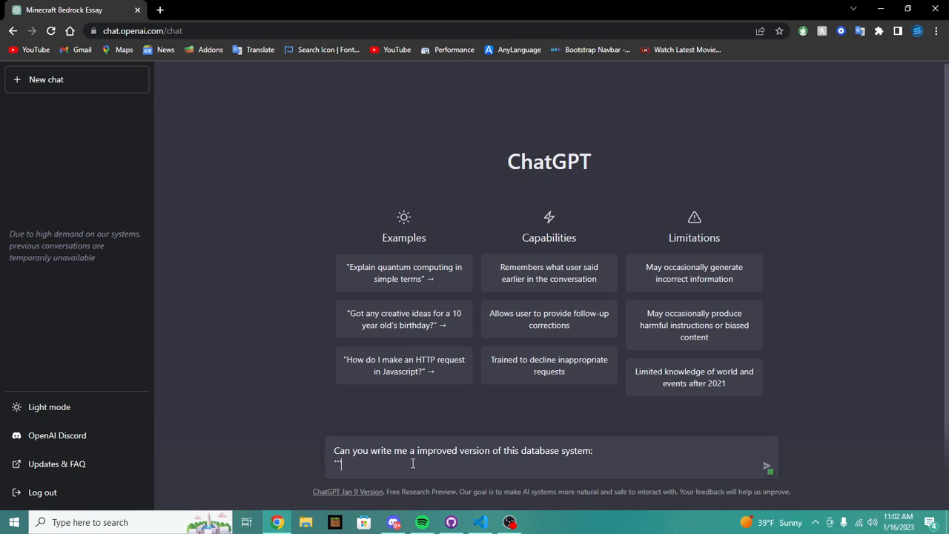
pyautogui.write('ts')
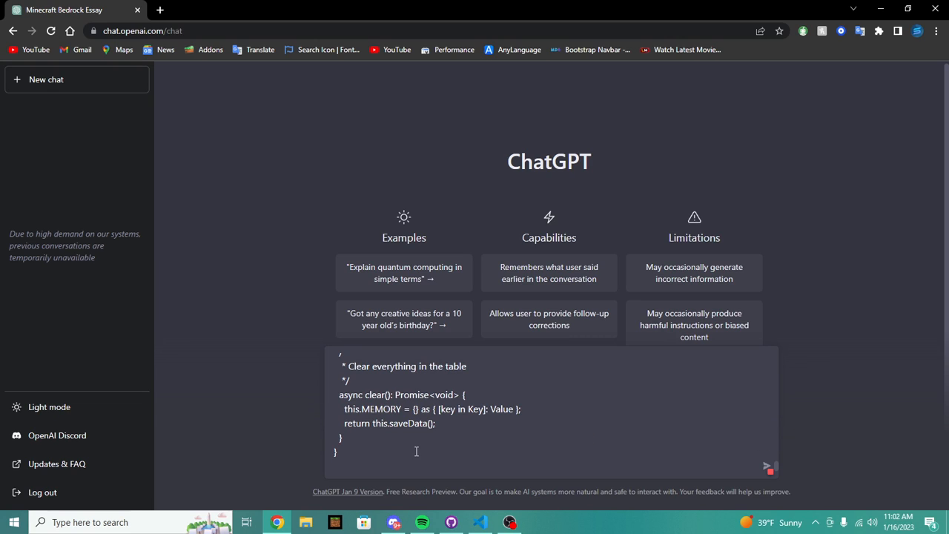
# Correct the code fence language tag to ts and send the improved-database request
pyautogui.scroll(-3)
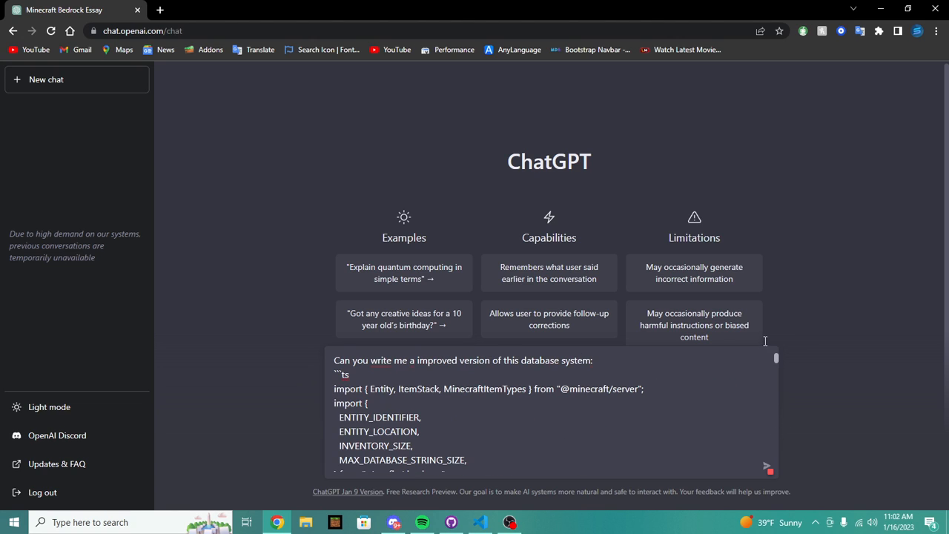
pyautogui.write('js')
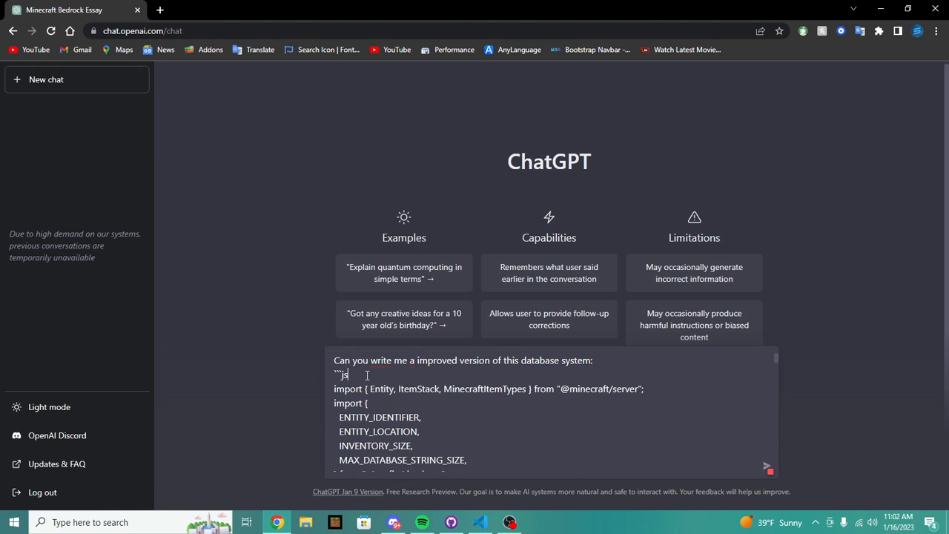
pyautogui.write('ts')
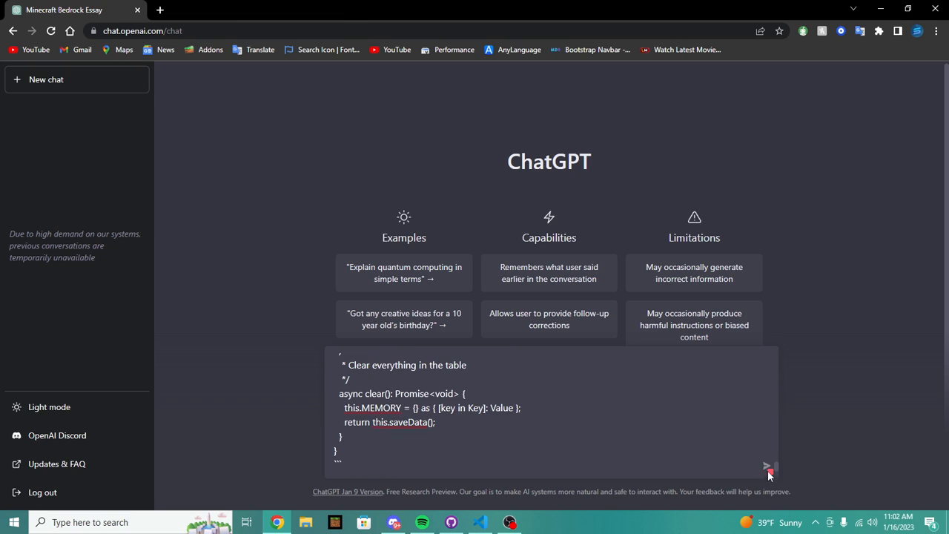
pyautogui.click(768, 467)
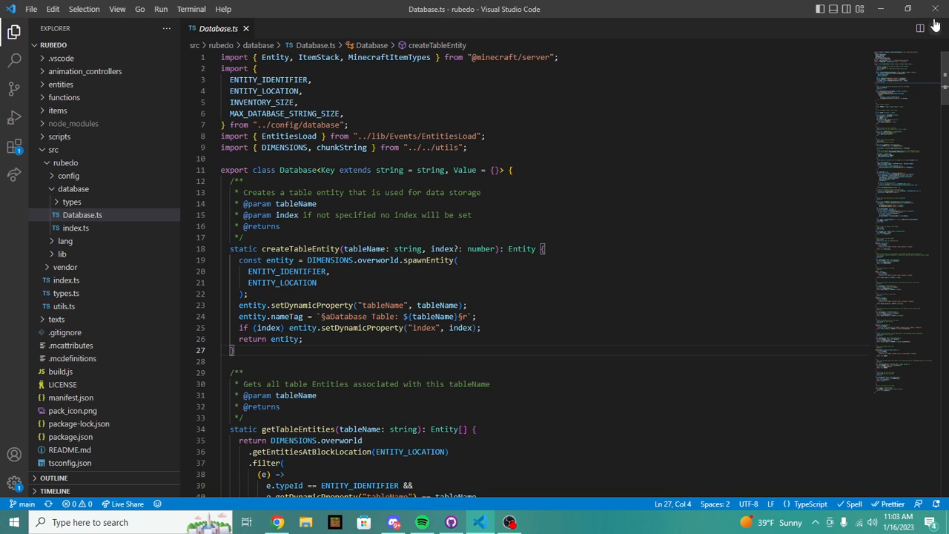
pyautogui.click(277, 522)
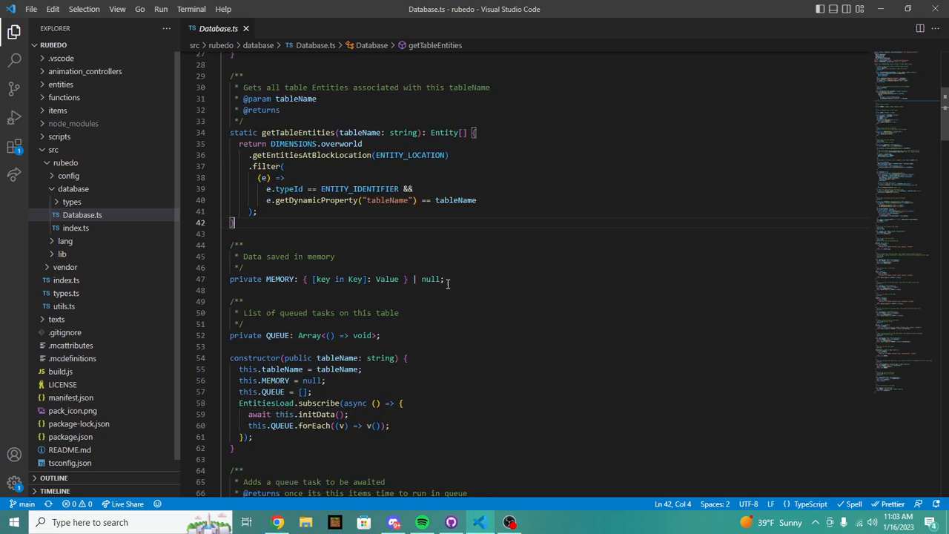
pyautogui.scroll(-3)
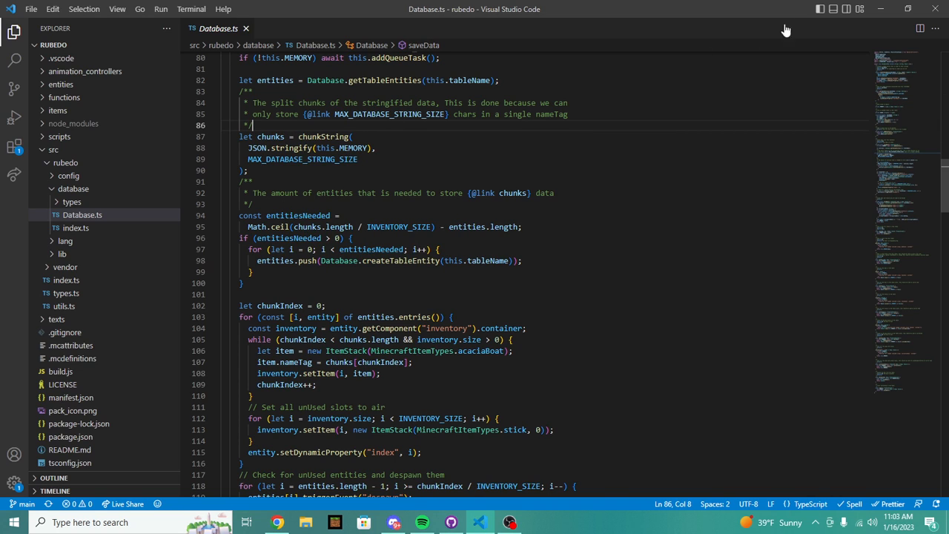
pyautogui.click(276, 522)
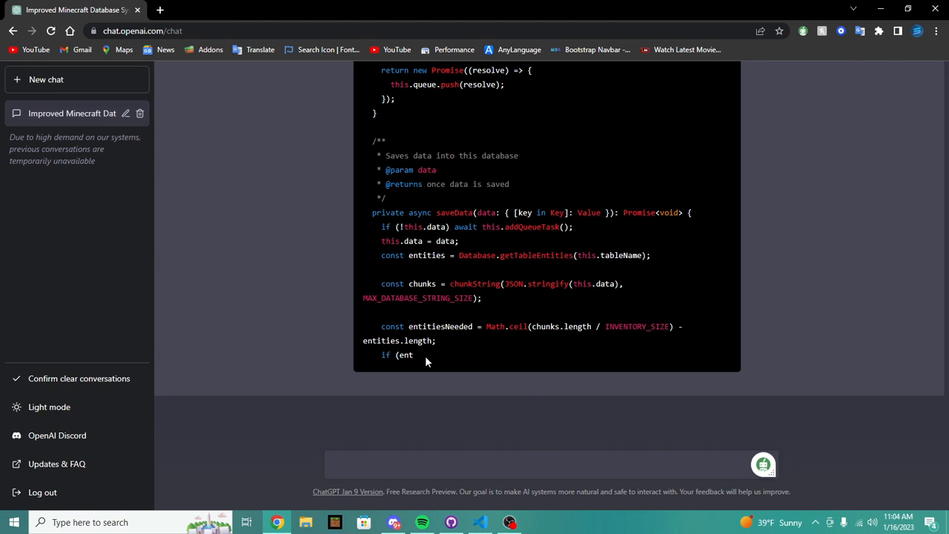
pyautogui.moveTo(499, 422)
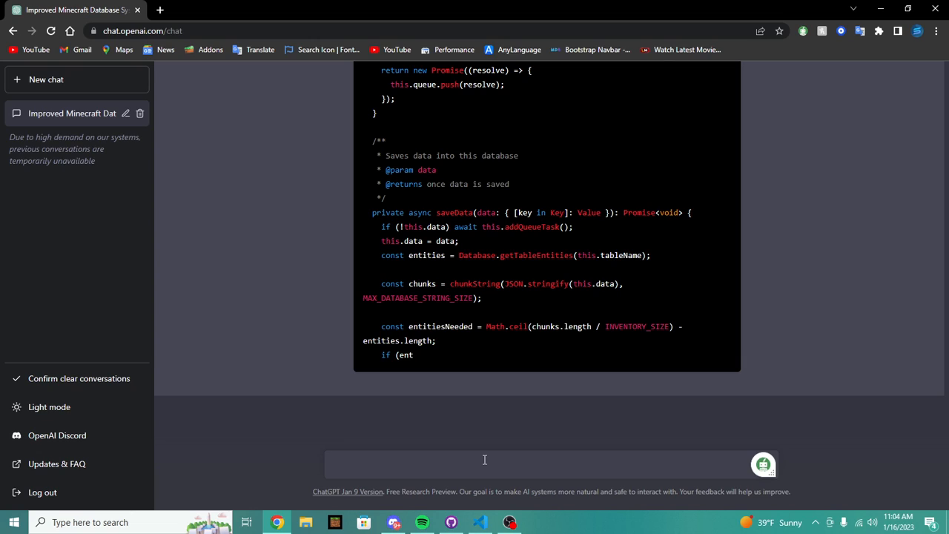
# Send the follow-up 'continue in code form' so the cut-off saveData answer resumes
pyautogui.click(482, 464)
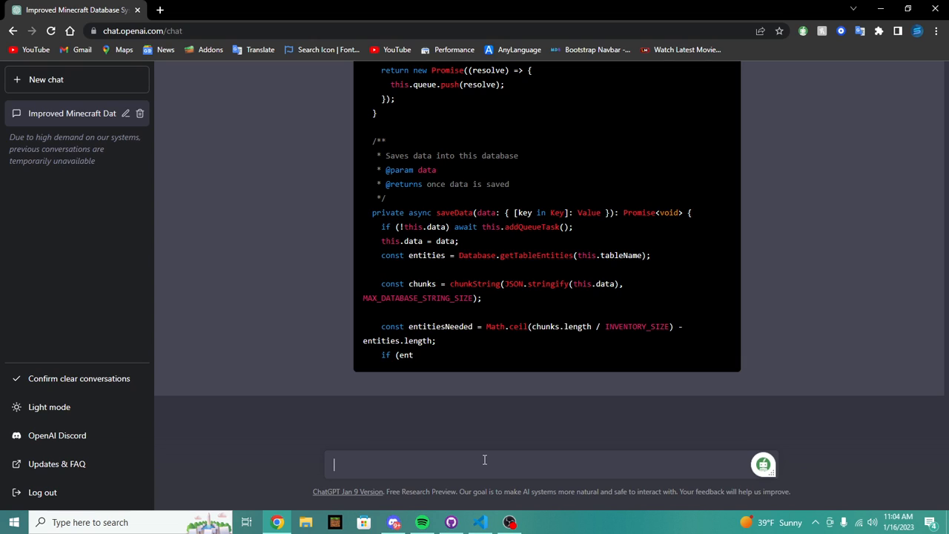
pyautogui.write('continue')
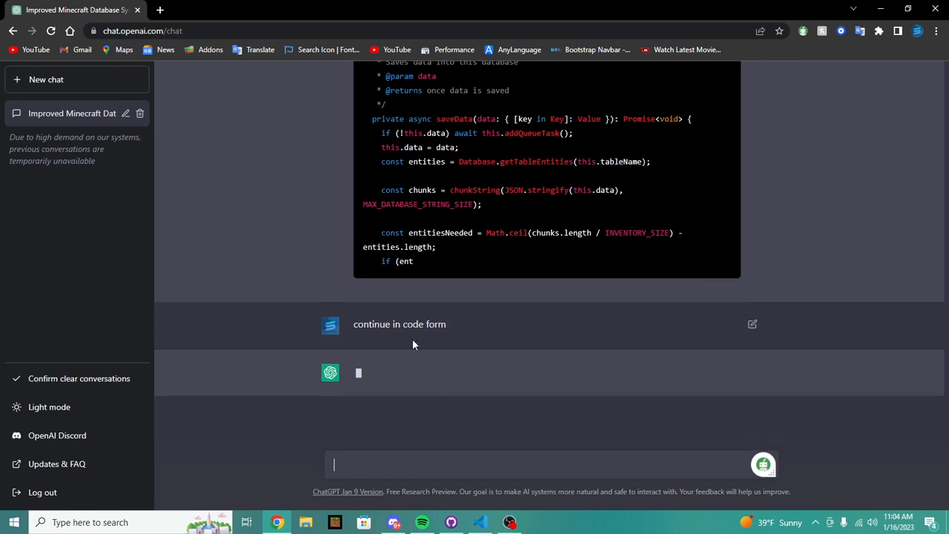
pyautogui.moveTo(404, 352)
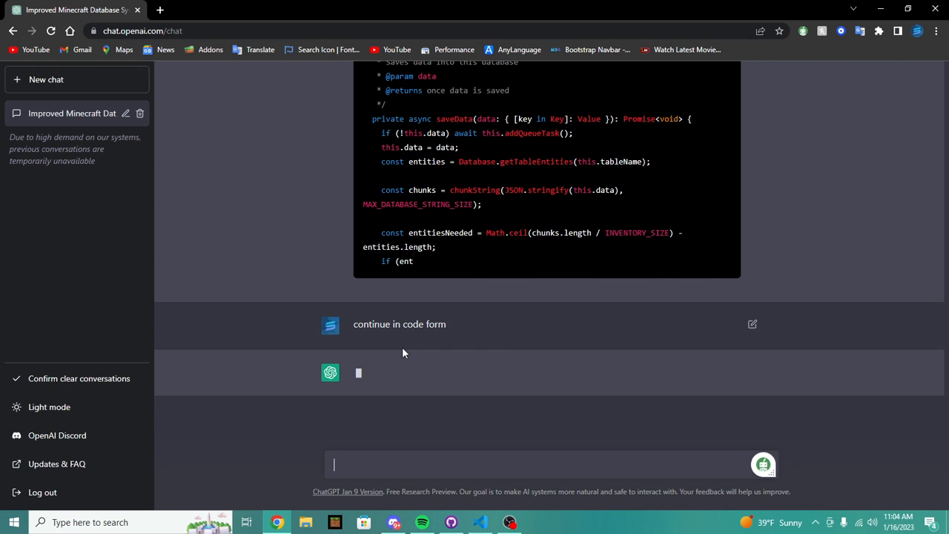
pyautogui.moveTo(440, 314)
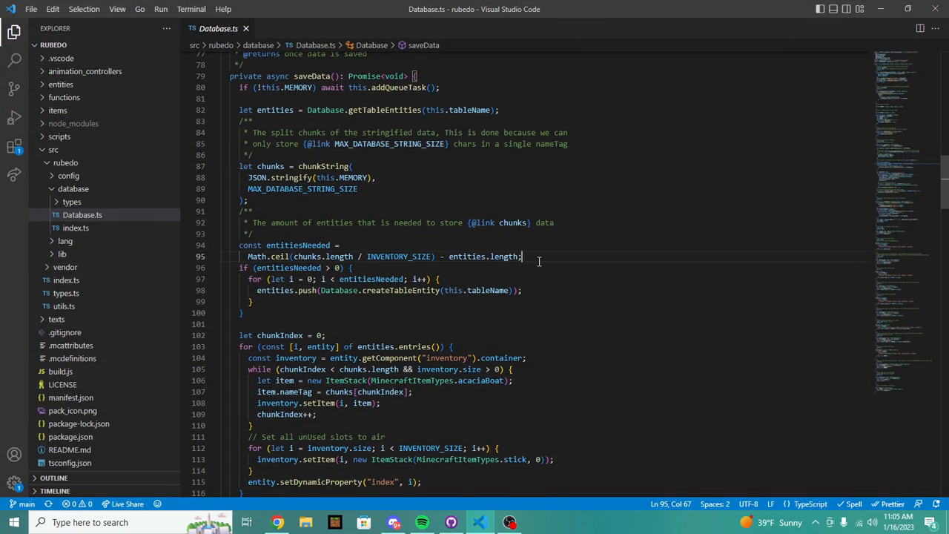
# Open utils.ts from src and scroll down through its utility functions to durationToMs
pyautogui.scroll(-3)
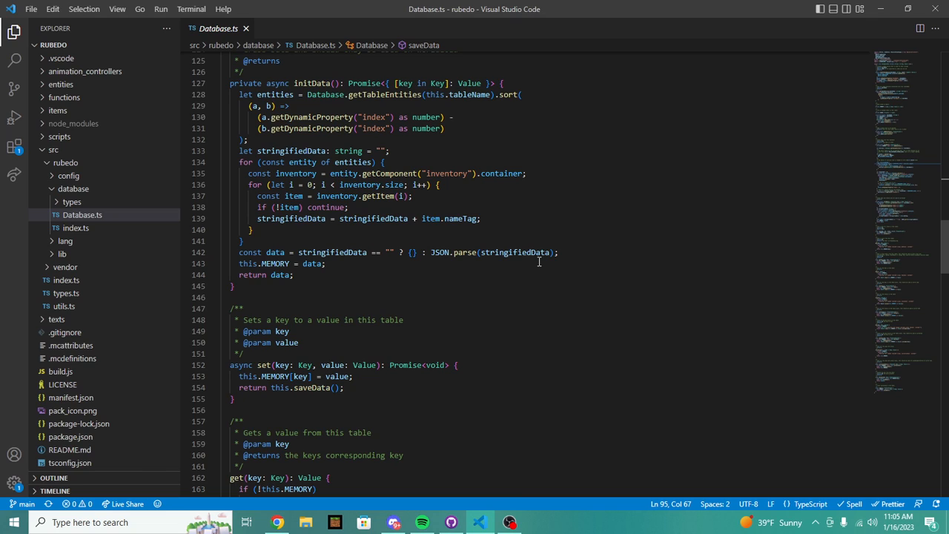
pyautogui.click(65, 162)
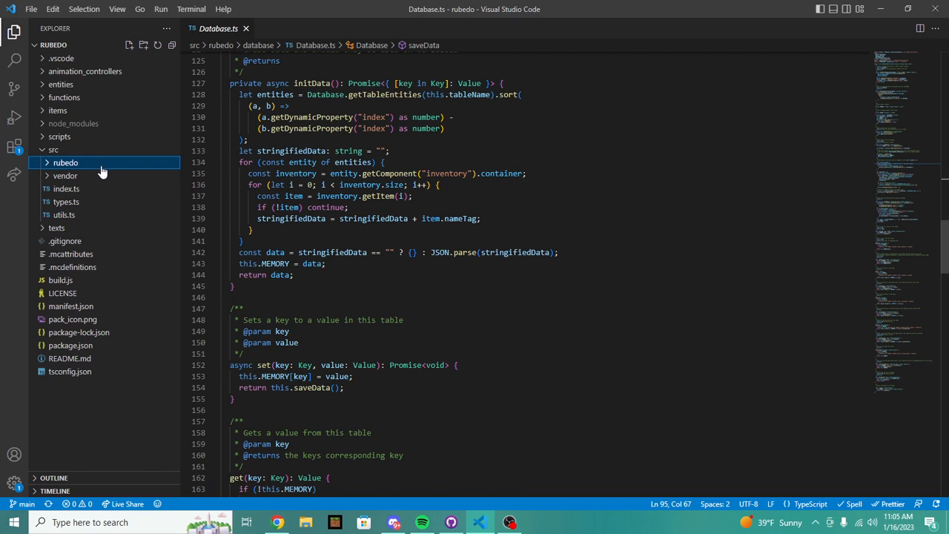
pyautogui.click(66, 188)
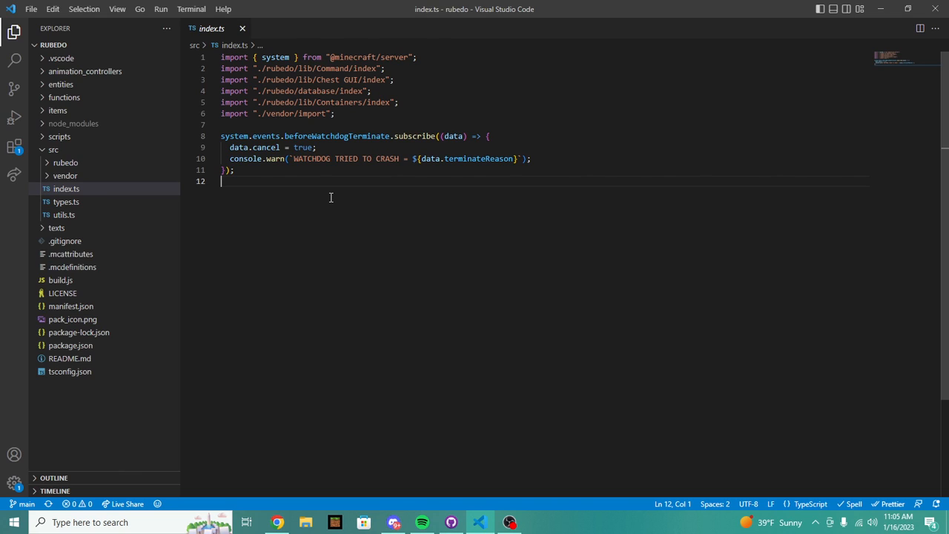
pyautogui.click(64, 214)
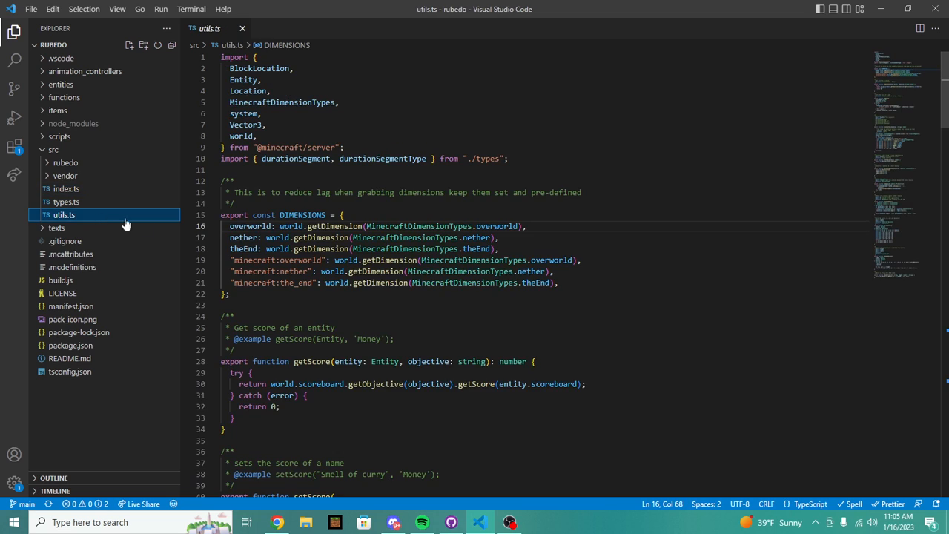
pyautogui.scroll(-3)
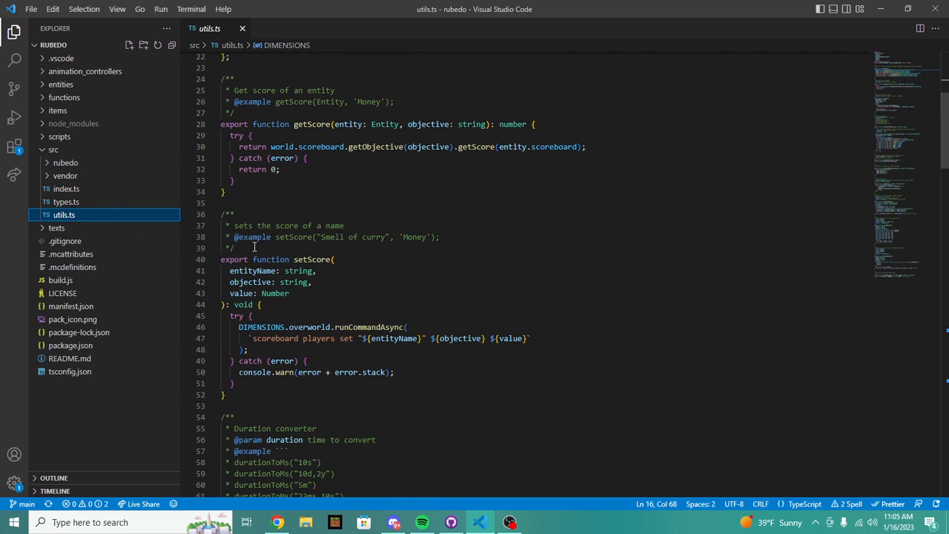
pyautogui.scroll(-3)
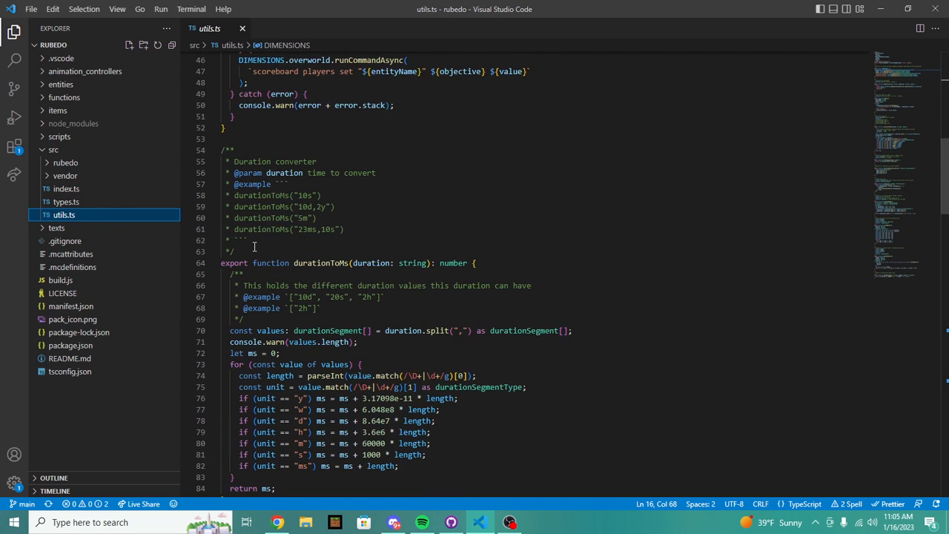
pyautogui.scroll(-3)
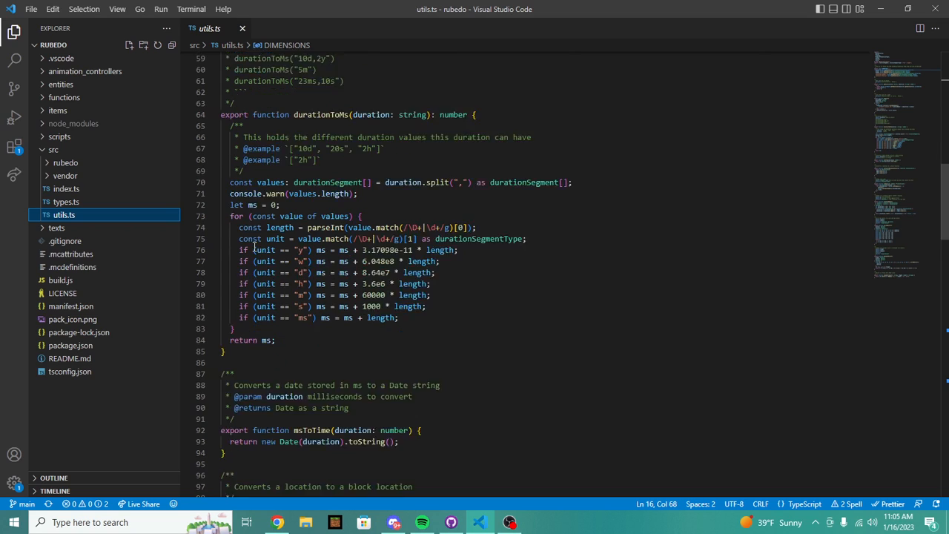
pyautogui.scroll(-3)
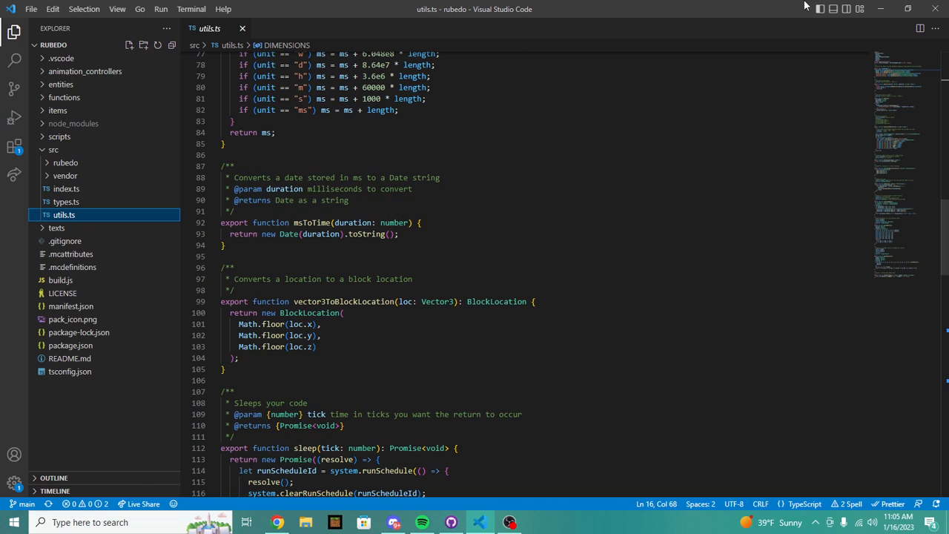
pyautogui.click(277, 522)
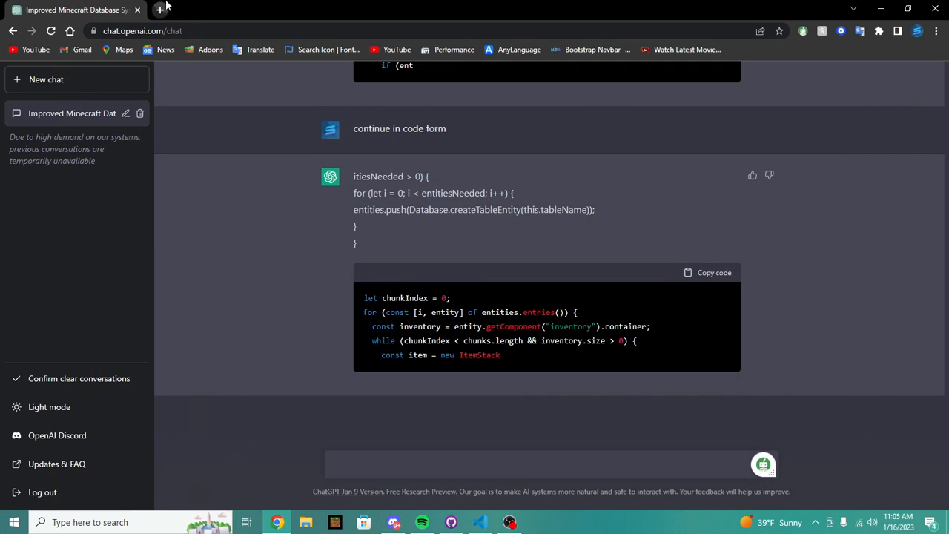
# Open the Microsoft Learn World Class reference for the Minecraft server scripting API in a new tab
pyautogui.click(159, 10)
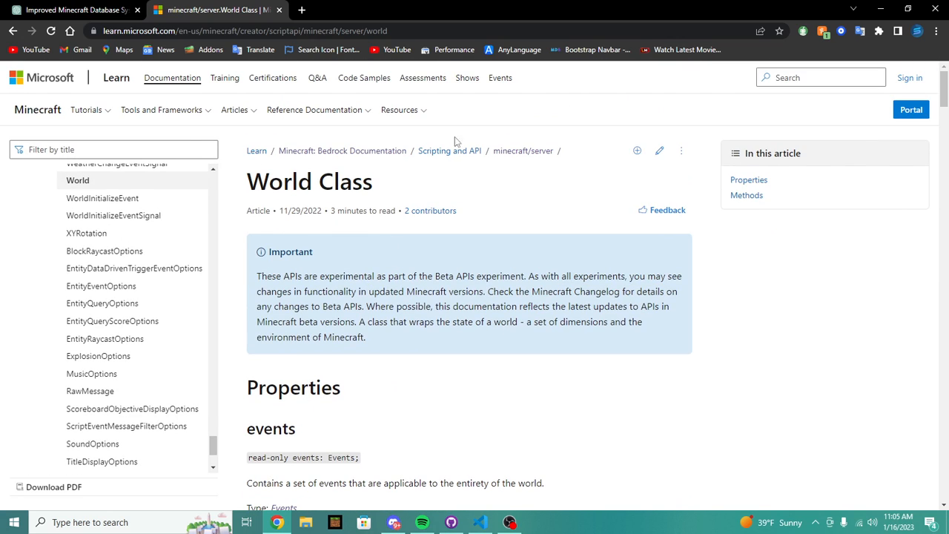
pyautogui.moveTo(557, 242)
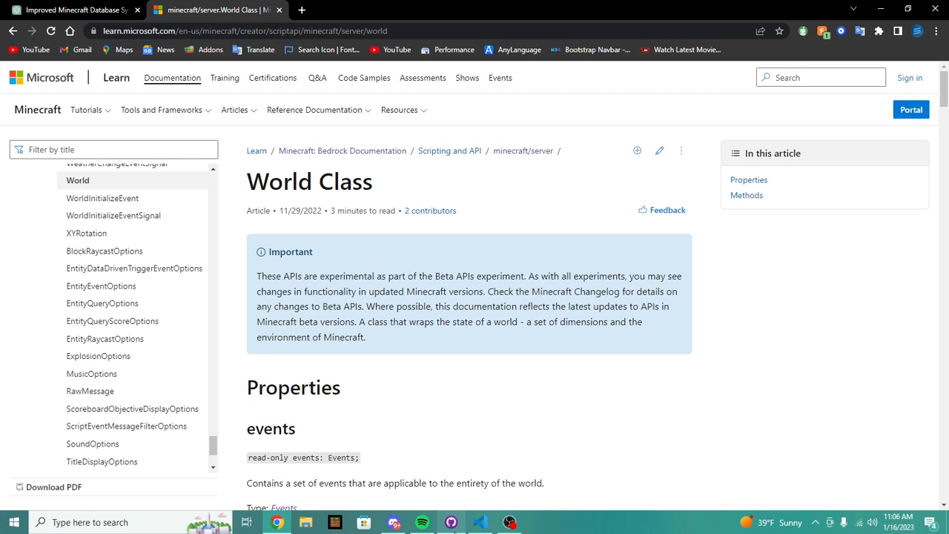
pyautogui.click(478, 522)
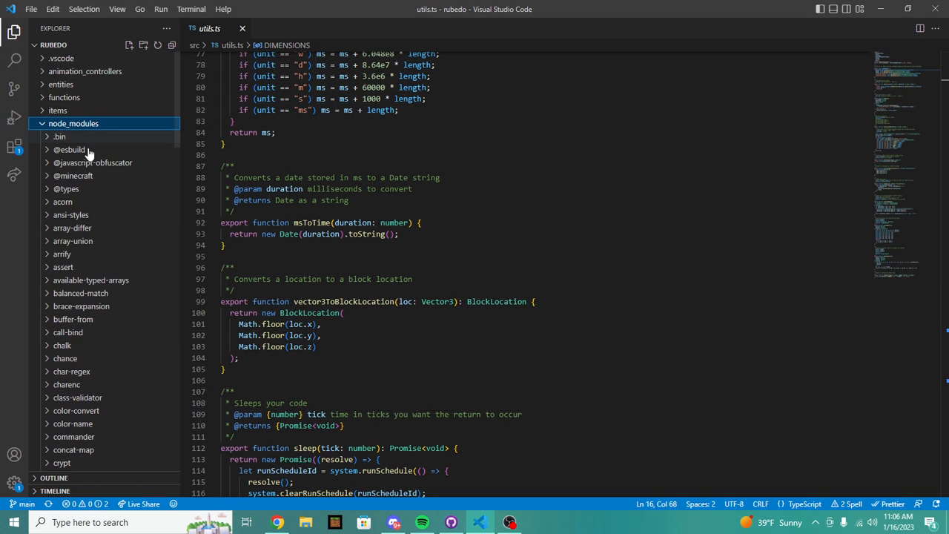
pyautogui.click(72, 175)
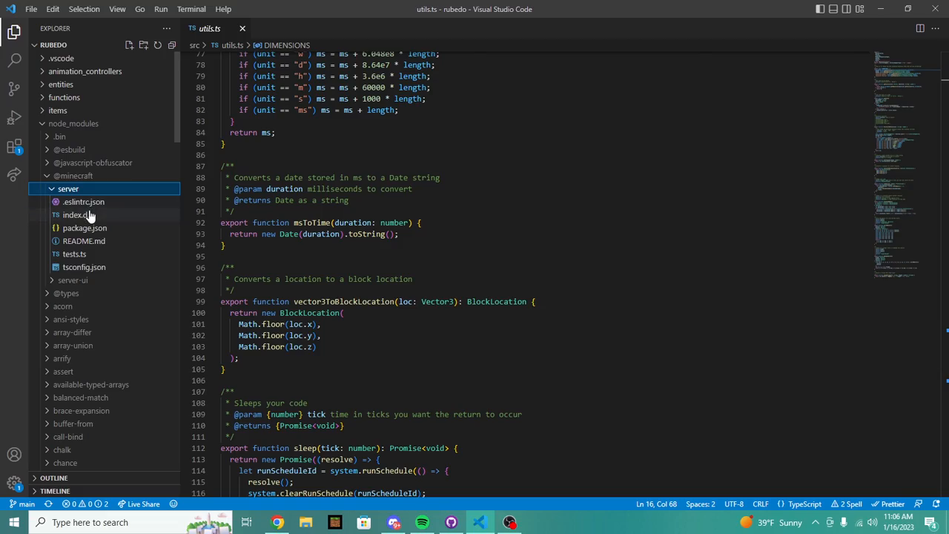
pyautogui.click(78, 215)
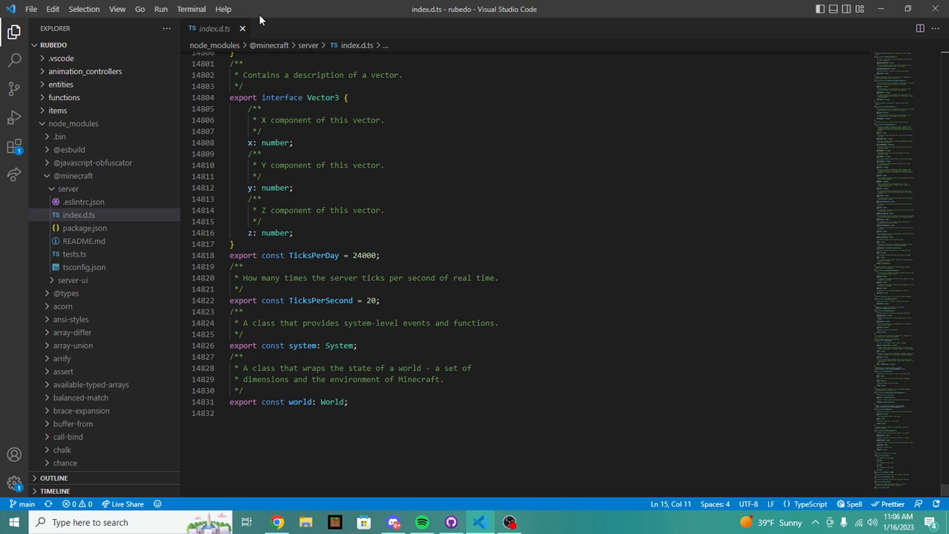
pyautogui.click(243, 28)
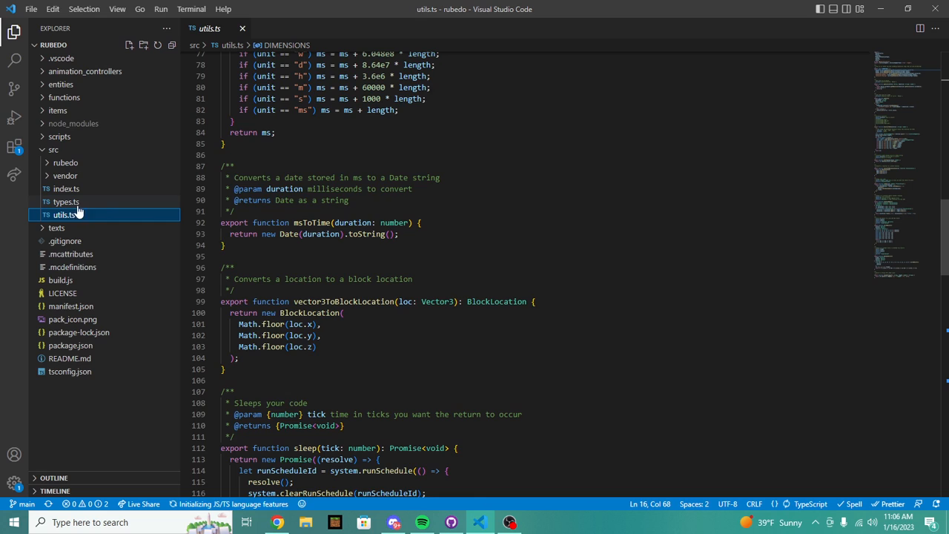
pyautogui.scroll(-3)
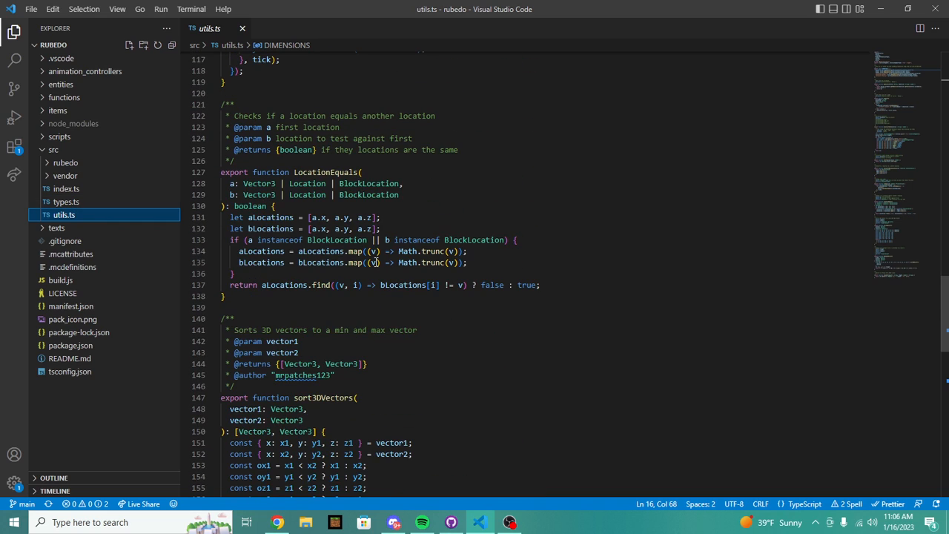
pyautogui.scroll(-3)
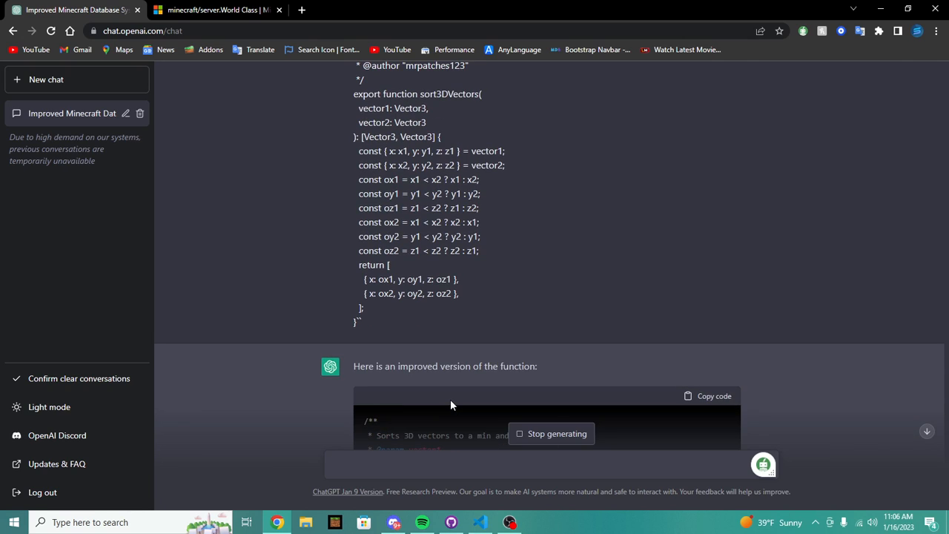
# Ask 'can you make this faster' about sort3DVectors and review the reply that it is already optimal
pyautogui.scroll(-3)
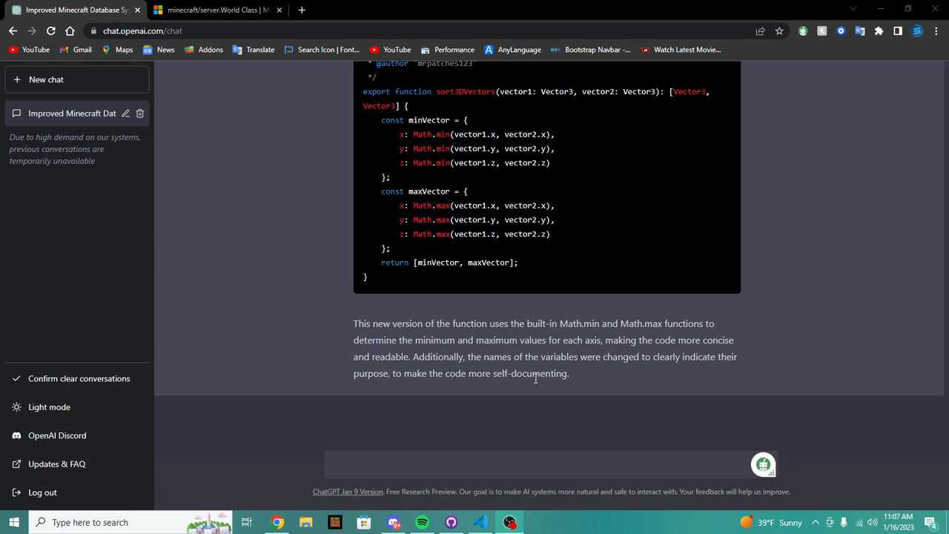
pyautogui.moveTo(614, 359)
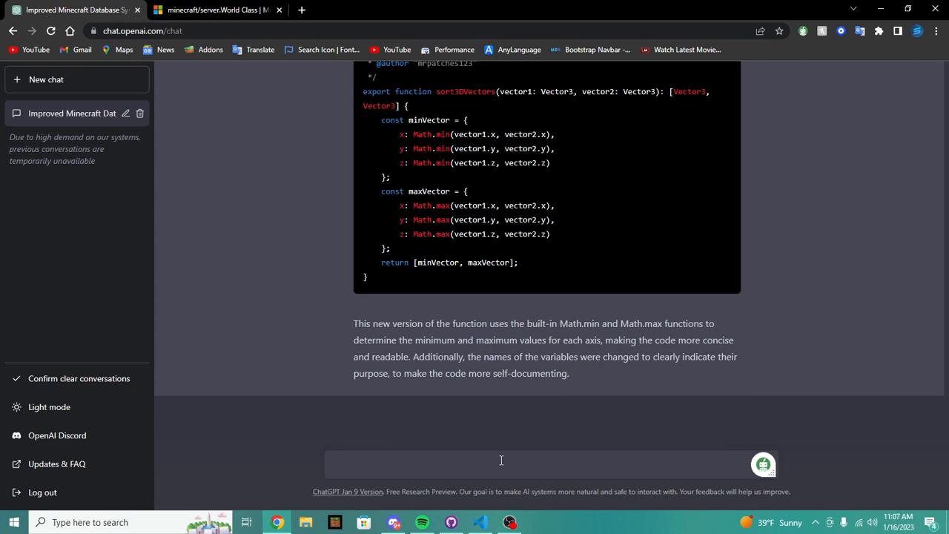
pyautogui.write('can you')
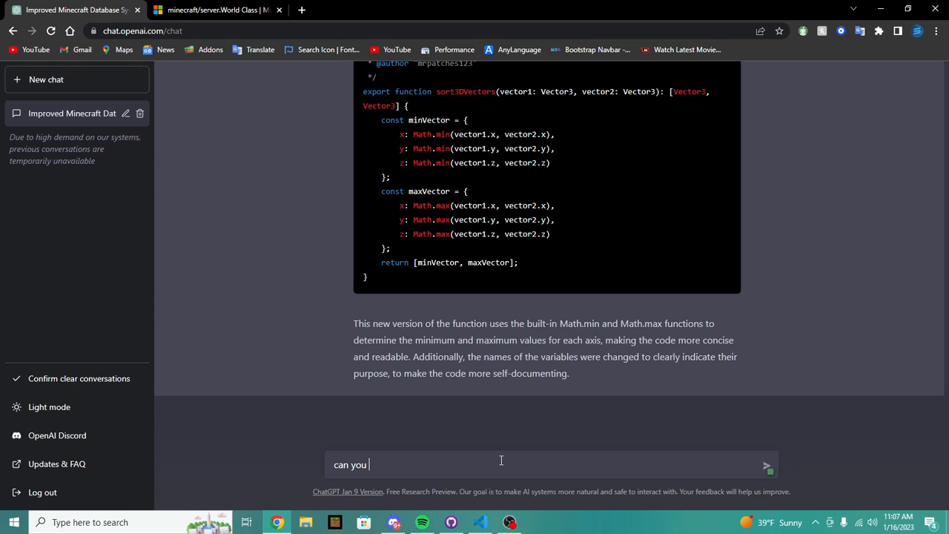
pyautogui.write('make this more')
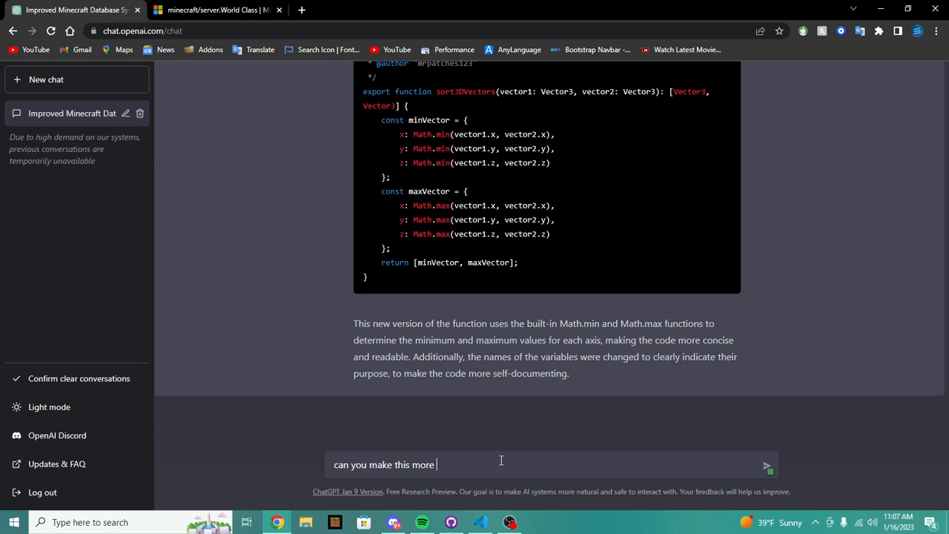
pyautogui.press('Backspace')
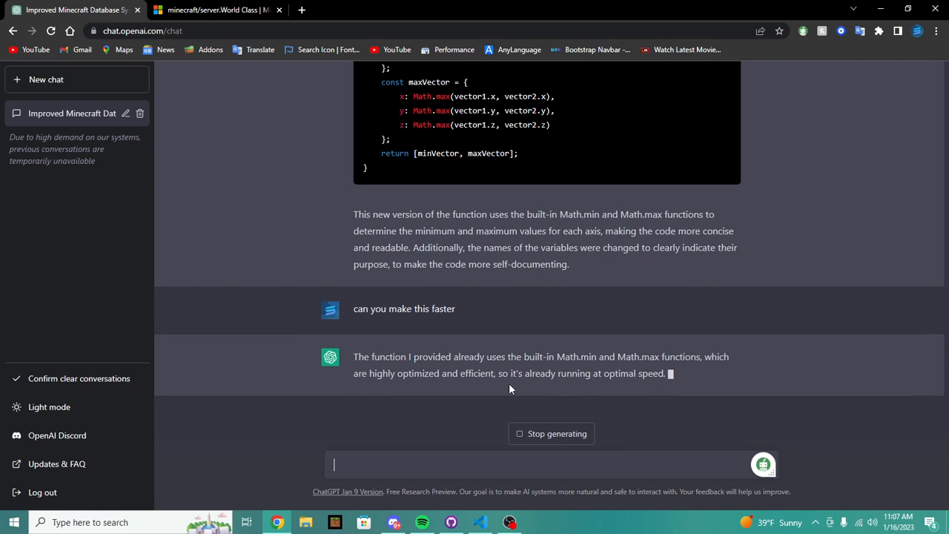
pyautogui.scroll(3)
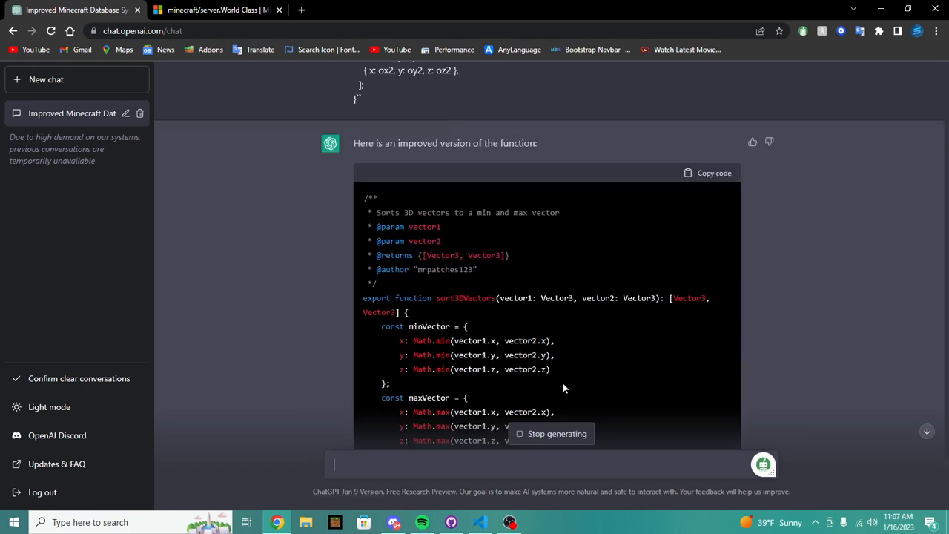
pyautogui.scroll(-3)
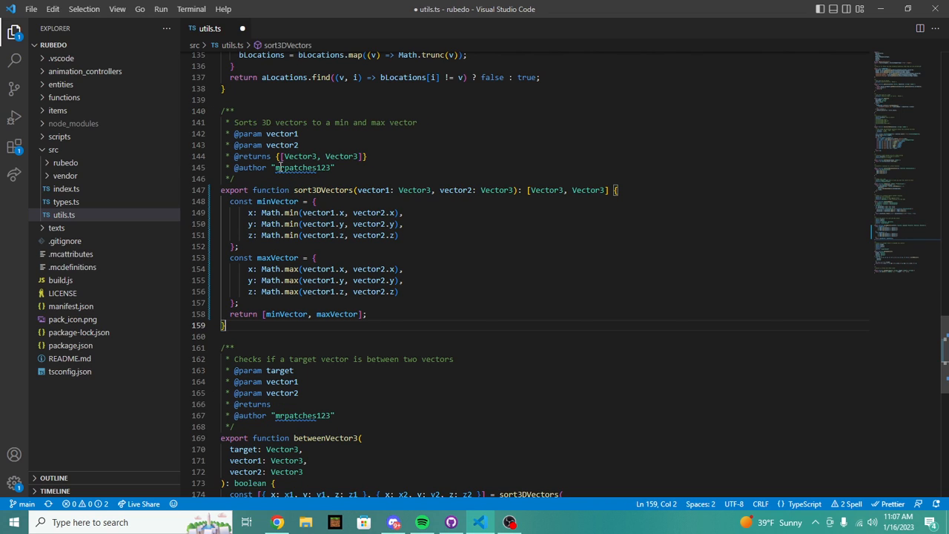
# Replace the sort3DVectors author tag with chatGPT, then select the betweenVector3 function to bring to ChatGPT
pyautogui.doubleClick(301, 166)
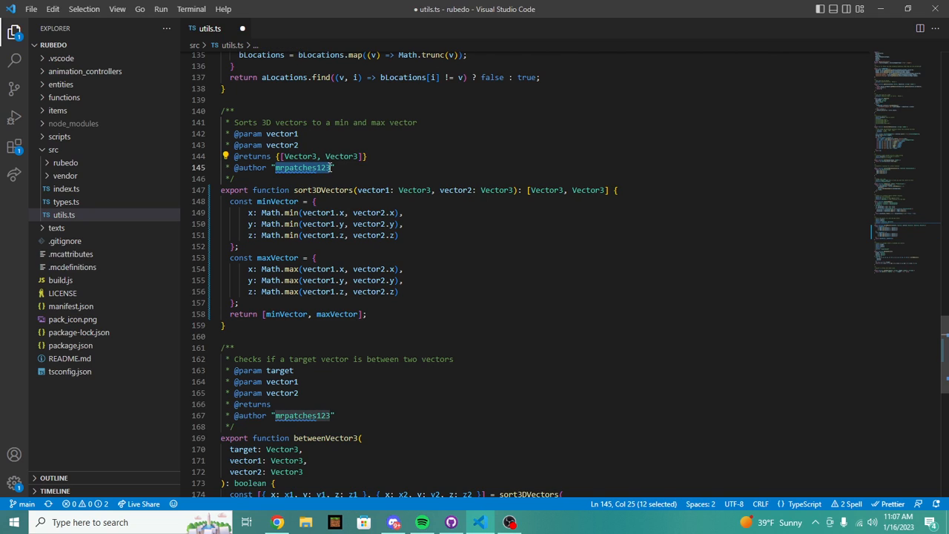
pyautogui.write('chatGPT')
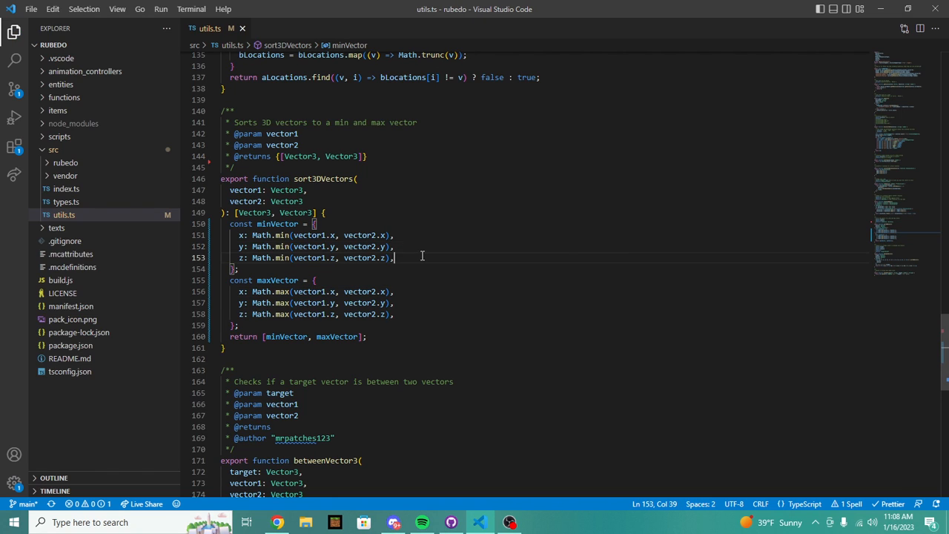
pyautogui.scroll(-3)
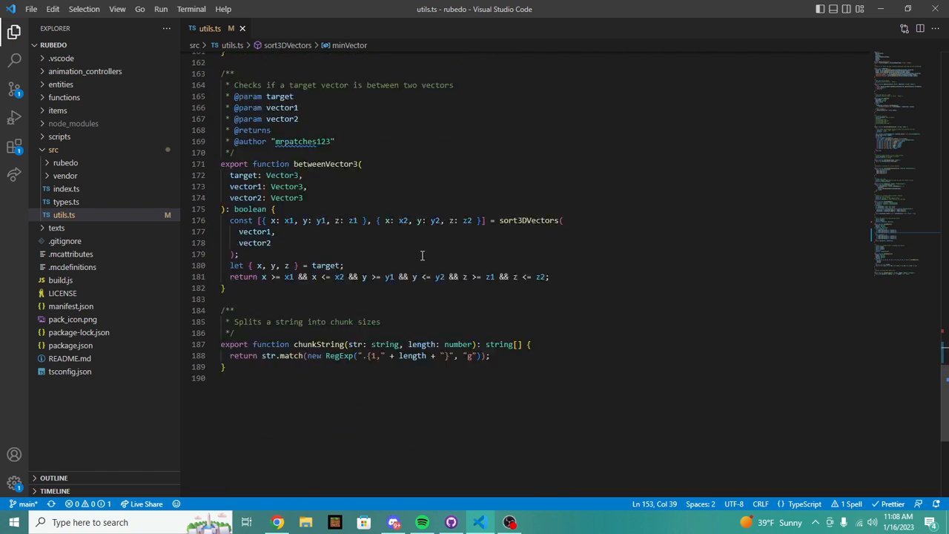
pyautogui.moveTo(221, 144); pyautogui.dragTo(226, 347)
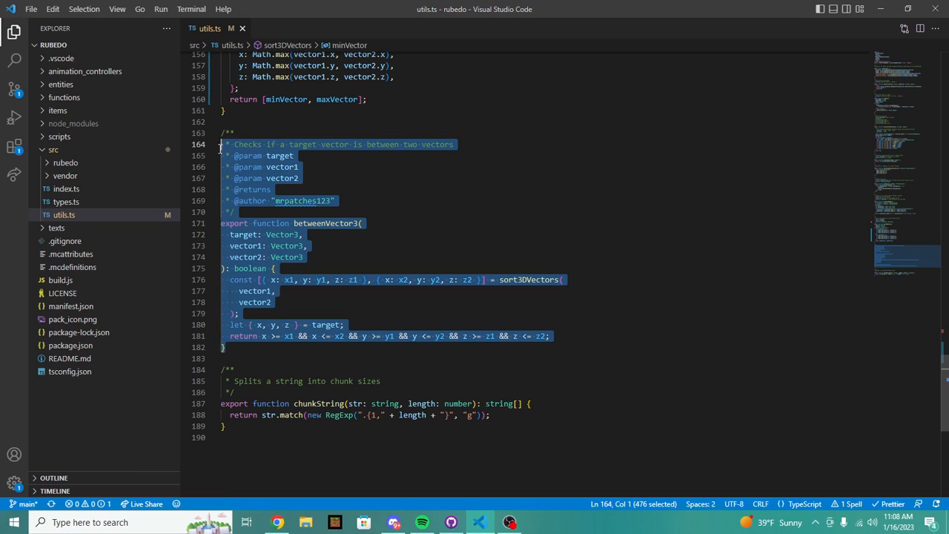
pyautogui.click(277, 522)
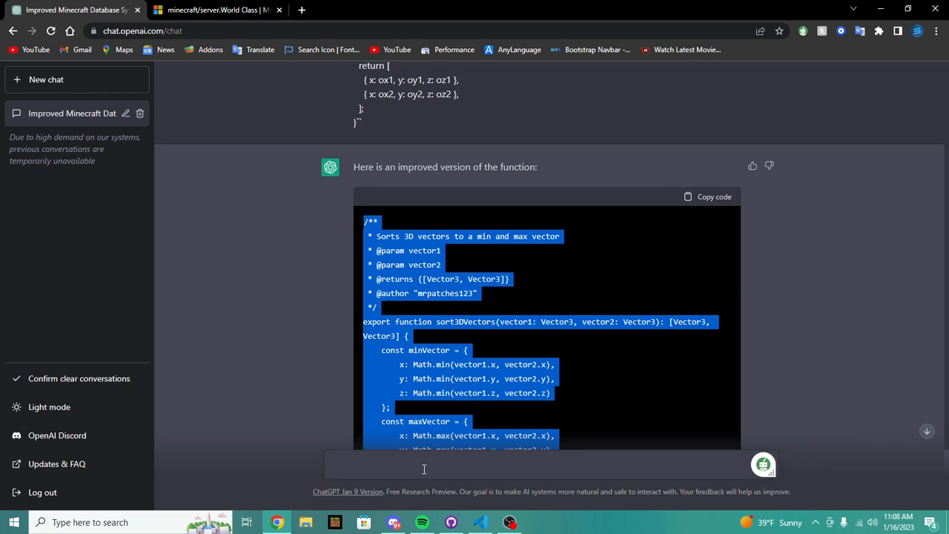
# Send 'can you improve this function:' with the pasted betweenVector3 code
pyautogui.write('can you i')
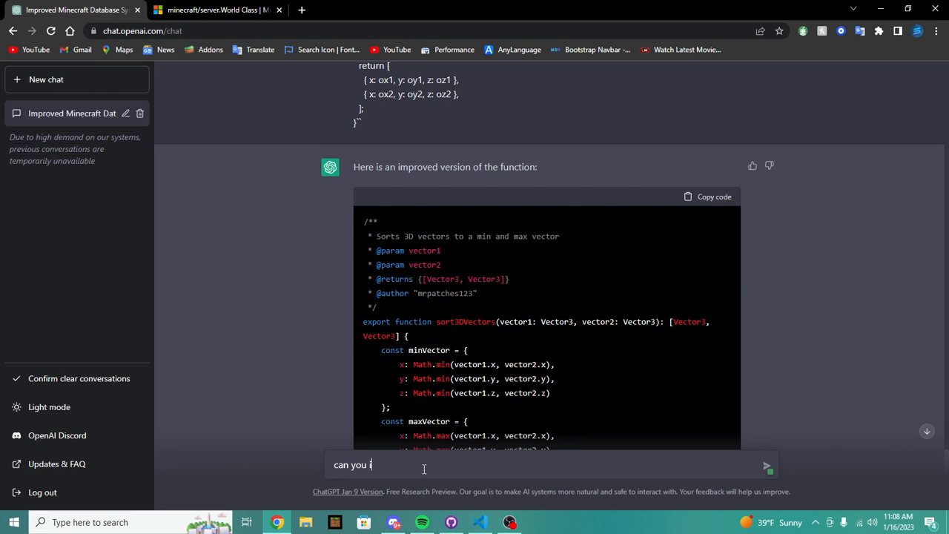
pyautogui.write('mrpove this fu')
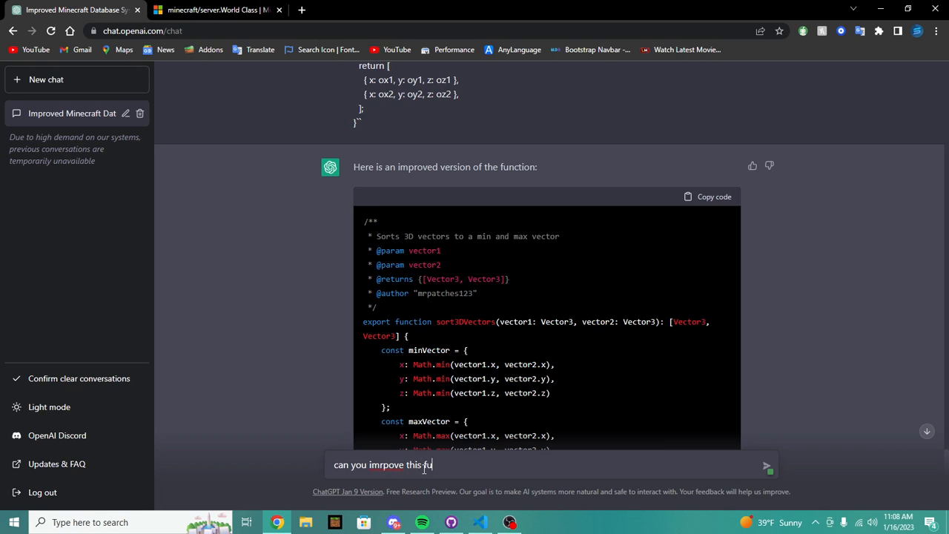
pyautogui.write('nction:')
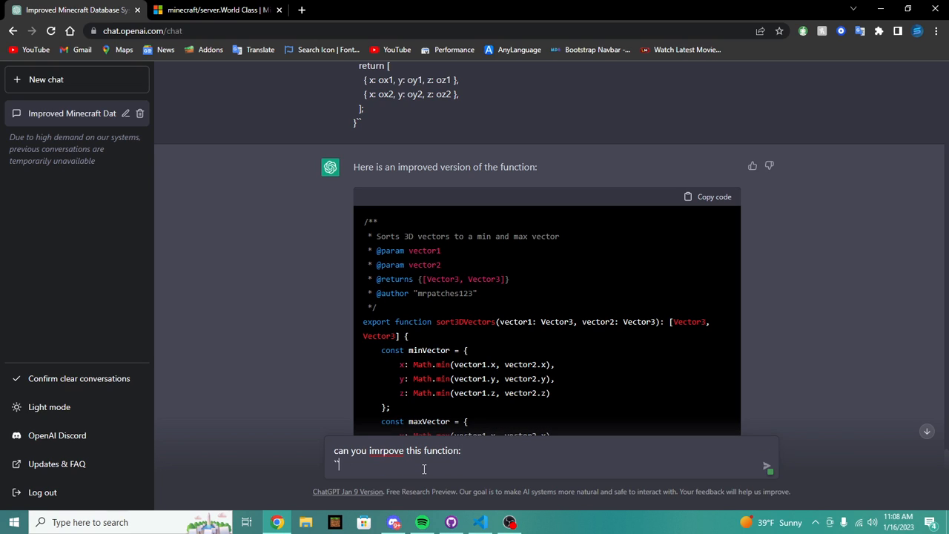
pyautogui.click(767, 466)
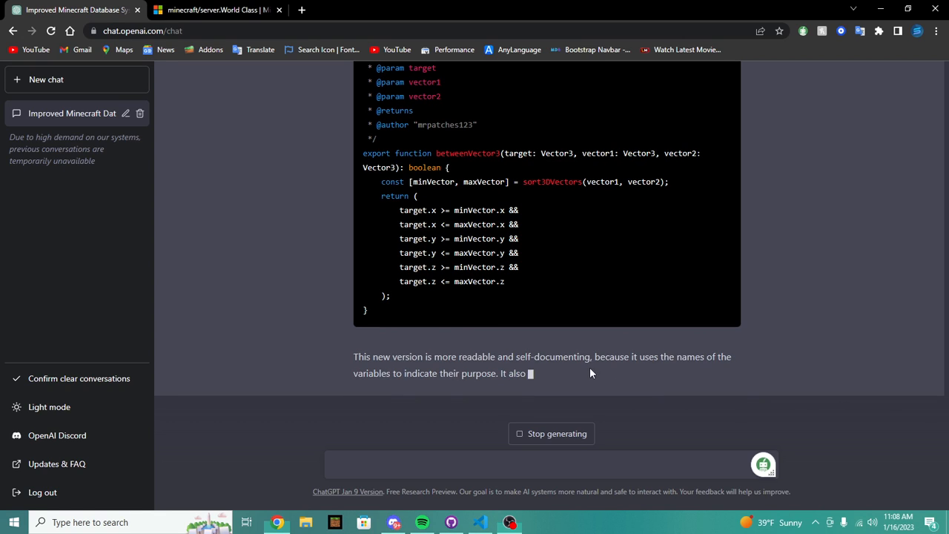
# Review the rewritten betweenVector3 built on sort3DVectors and switch over to GitHub Desktop
pyautogui.scroll(3)
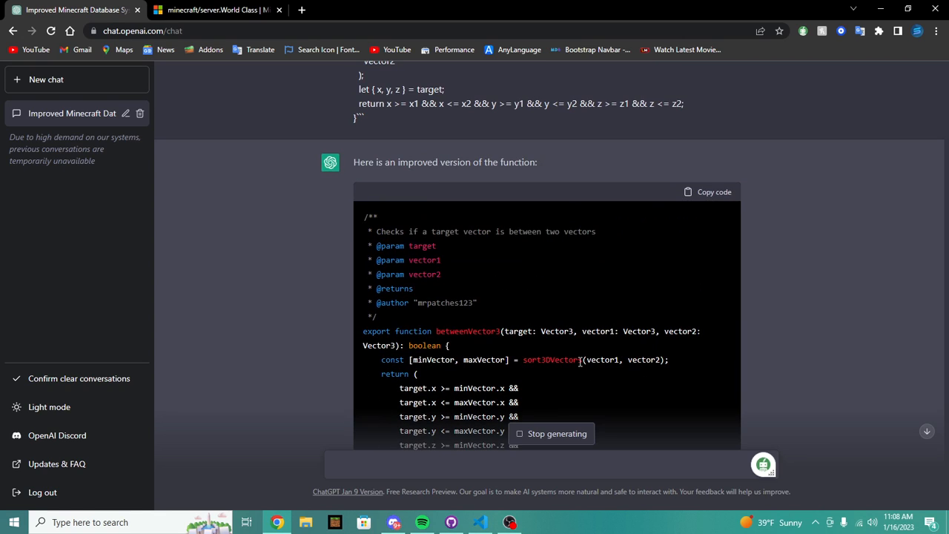
pyautogui.scroll(-3)
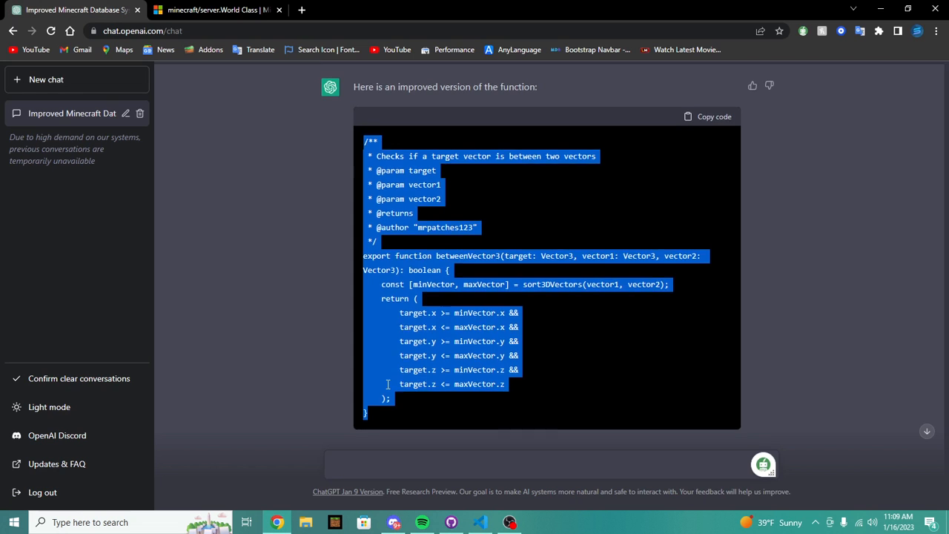
pyautogui.scroll(-3)
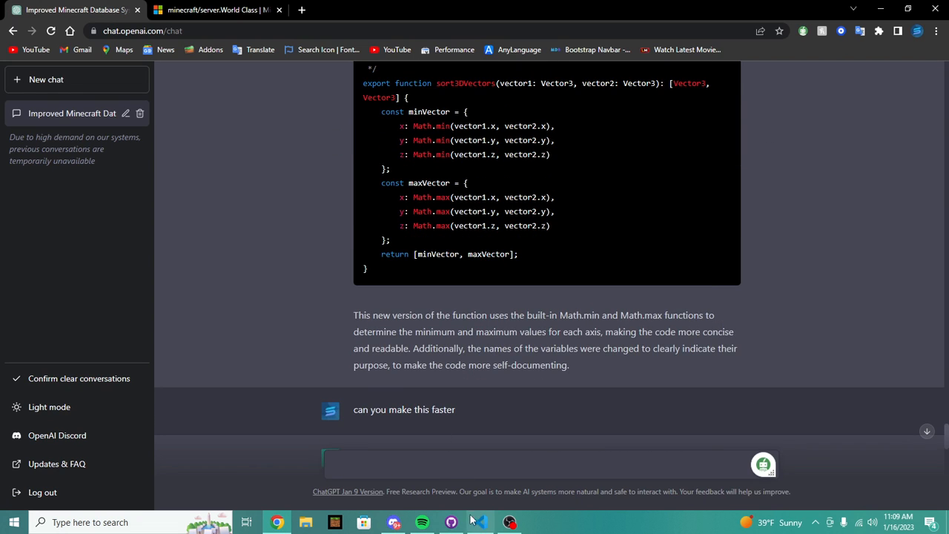
pyautogui.click(480, 522)
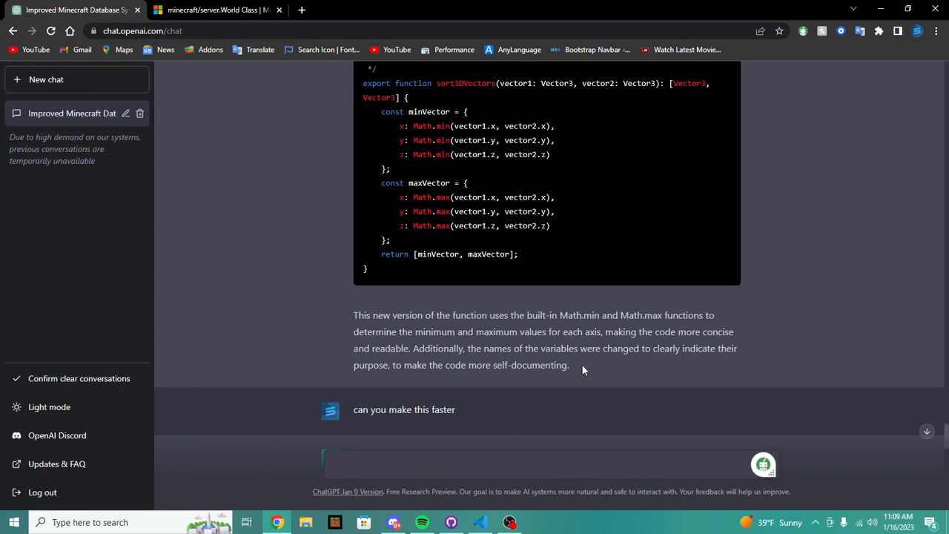
pyautogui.click(480, 522)
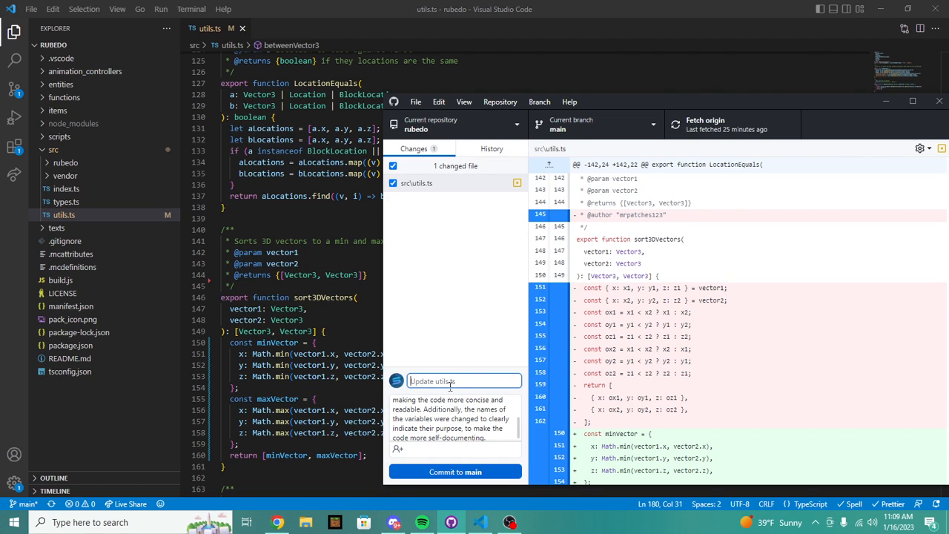
# Commit the sort3DVectors and betweenVector3 rewrite to main with ChatGPT's explanation as the description
pyautogui.write('Rewrd')
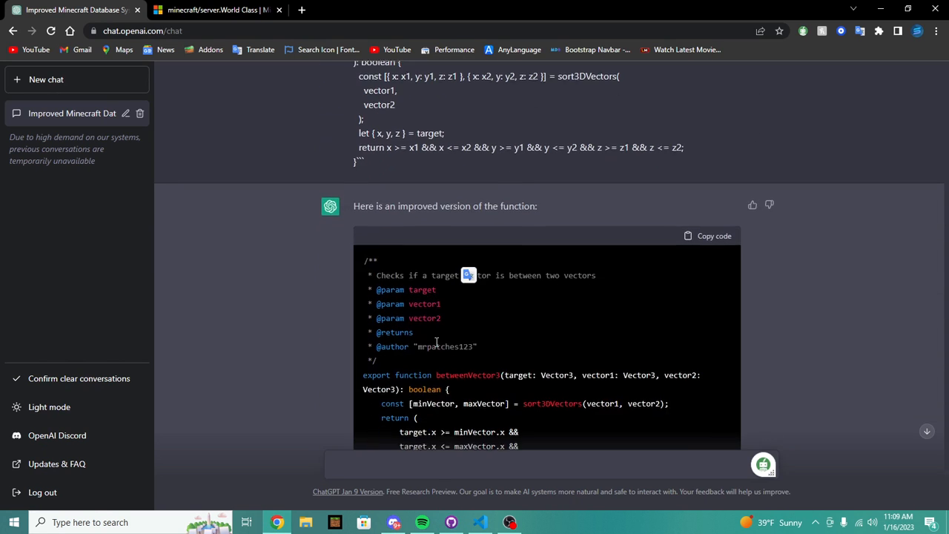
pyautogui.scroll(-3)
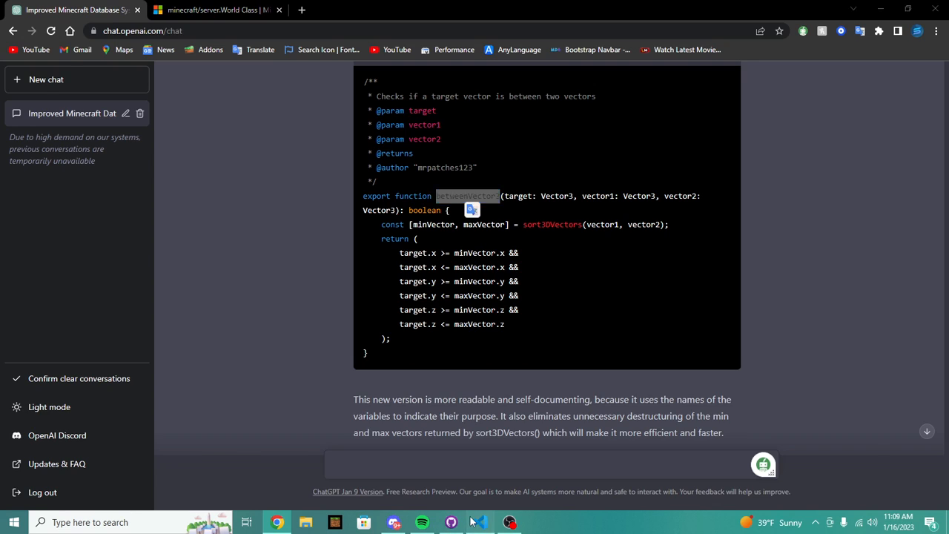
pyautogui.doubleClick(467, 196)
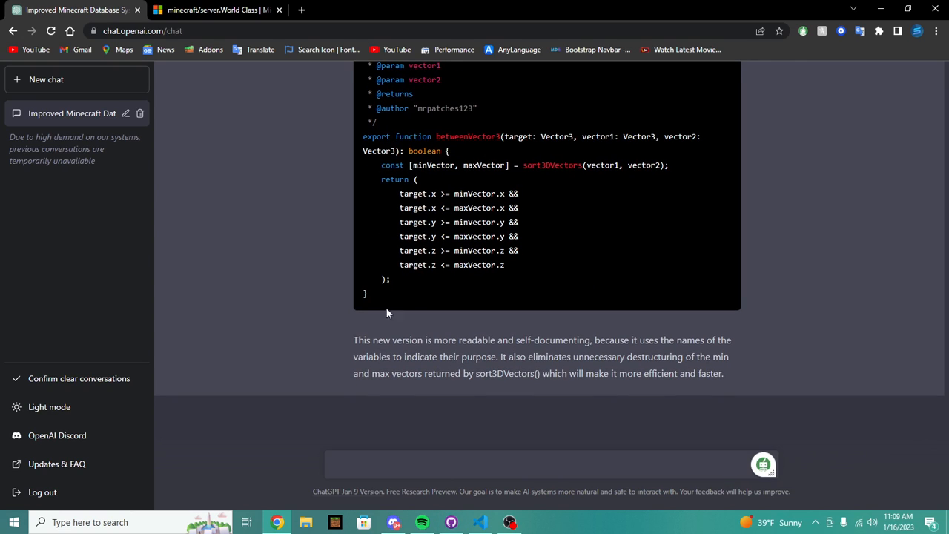
pyautogui.moveTo(353, 339); pyautogui.dragTo(724, 373)
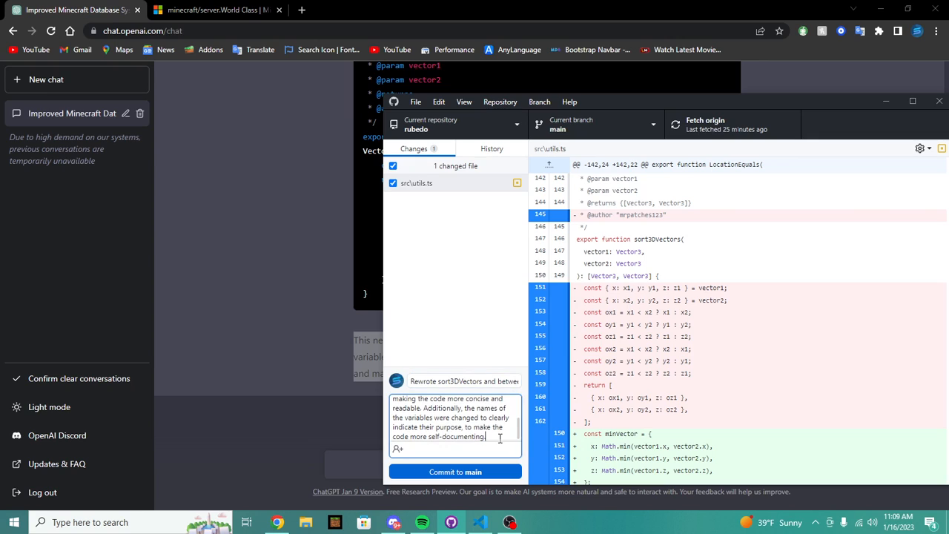
pyautogui.click(454, 472)
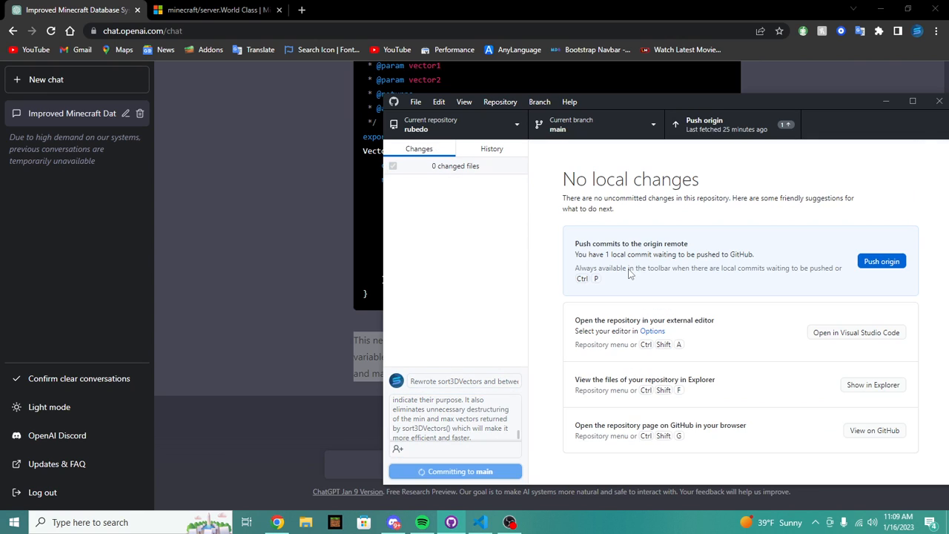
pyautogui.click(455, 471)
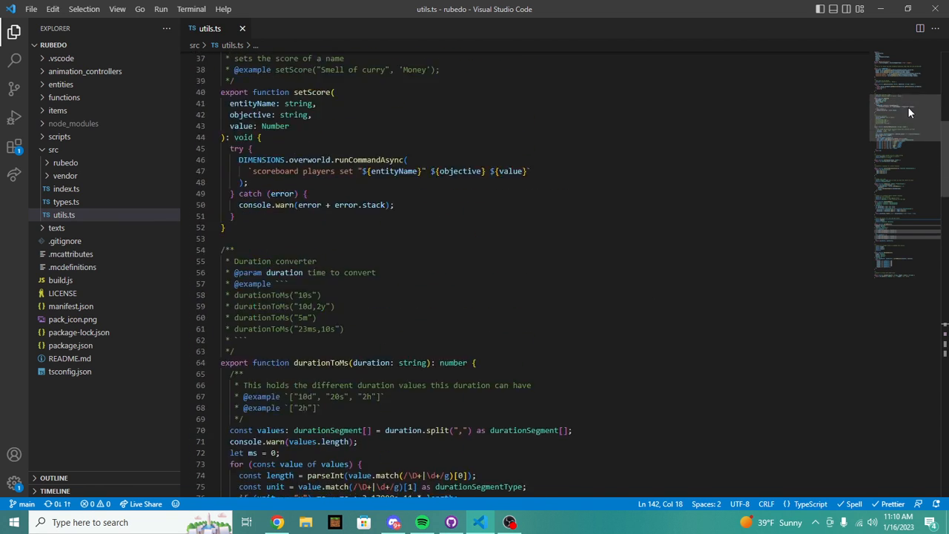
# Scroll utils.ts down to durationToMs, copy it with its /** comment, and return to ChatGPT
pyautogui.scroll(3)
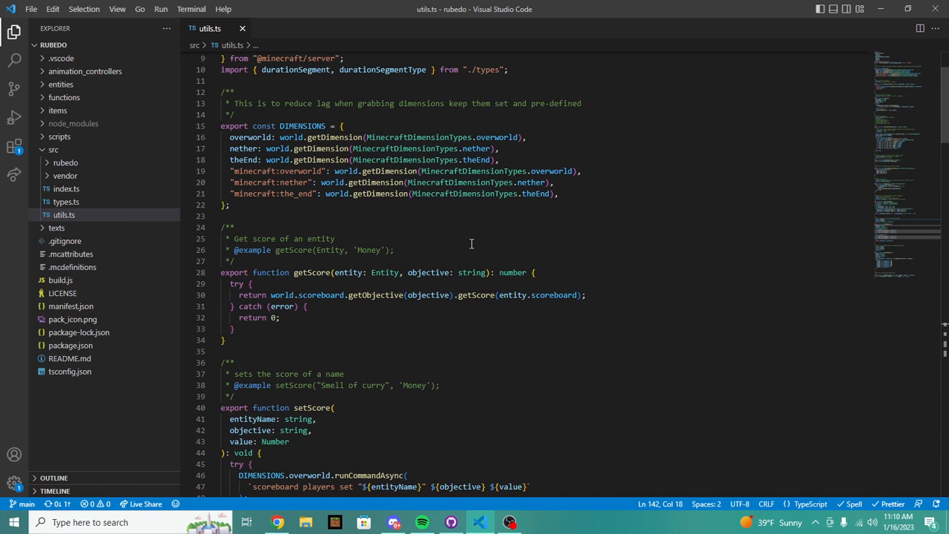
pyautogui.scroll(-3)
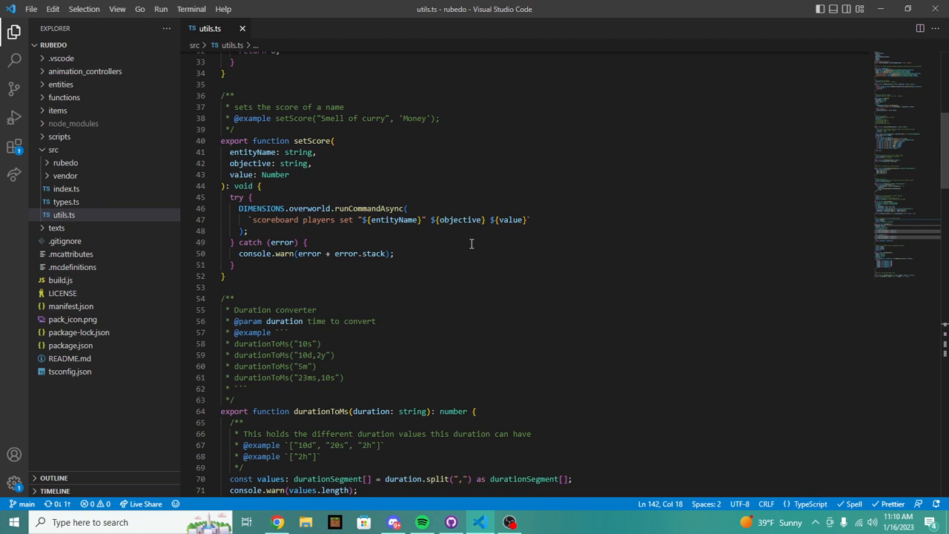
pyautogui.scroll(-3)
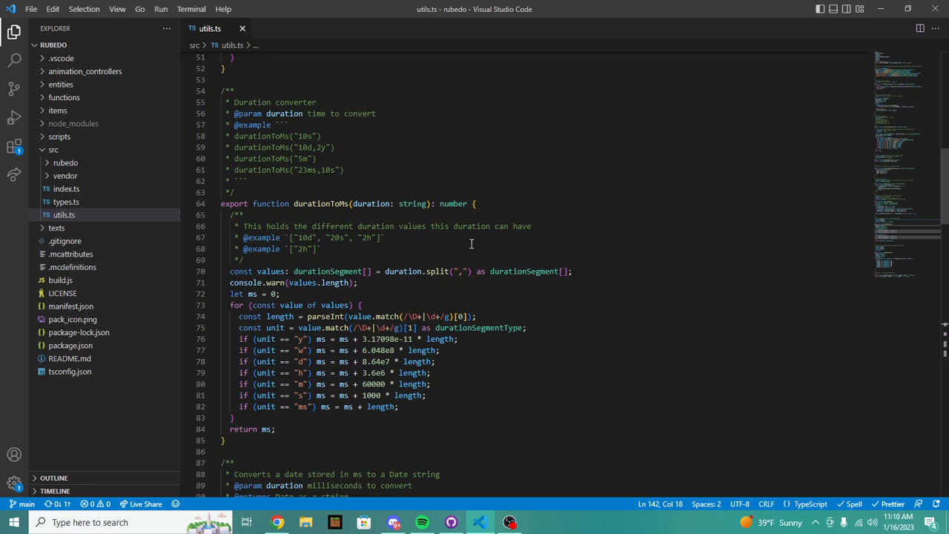
pyautogui.scroll(-3)
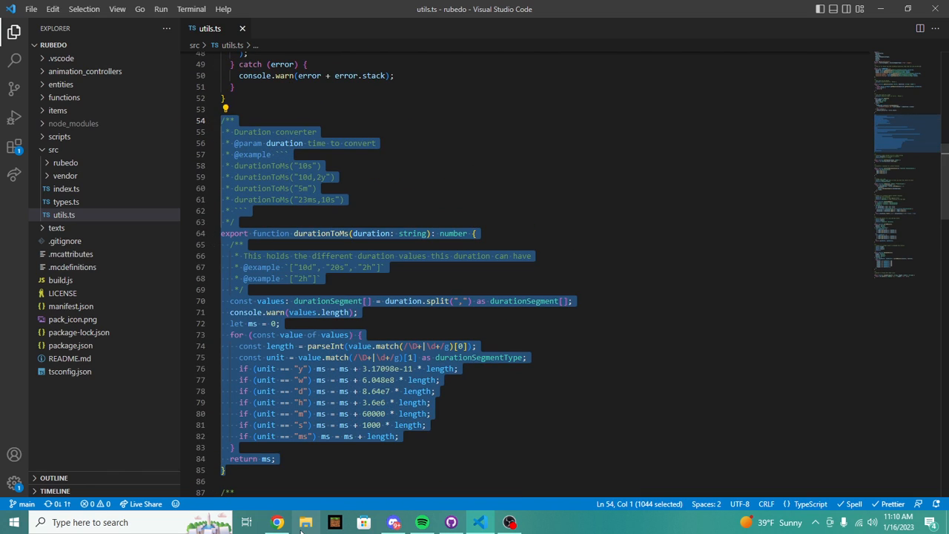
pyautogui.click(277, 522)
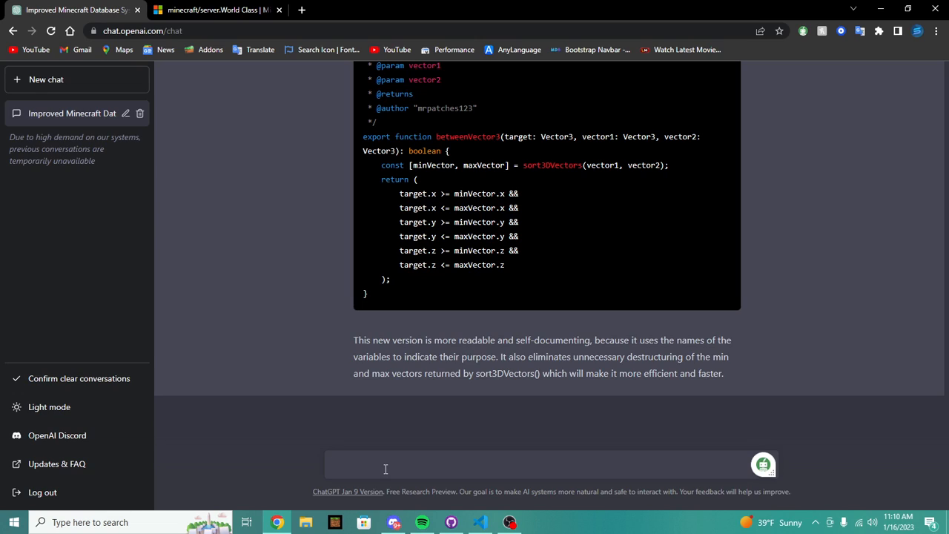
# Begin the prompt asking whether ChatGPT can improve the pasted function
pyautogui.write('can you imr')
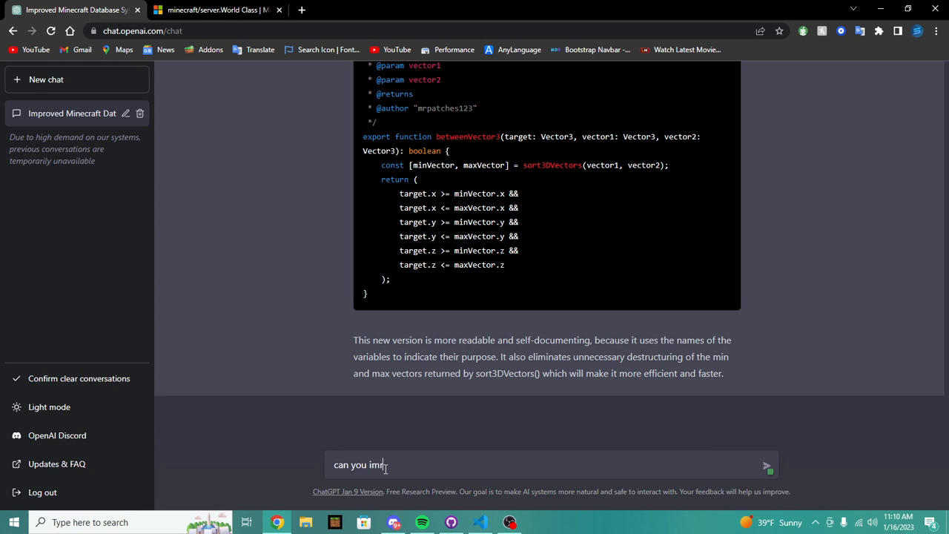
pyautogui.write('po')
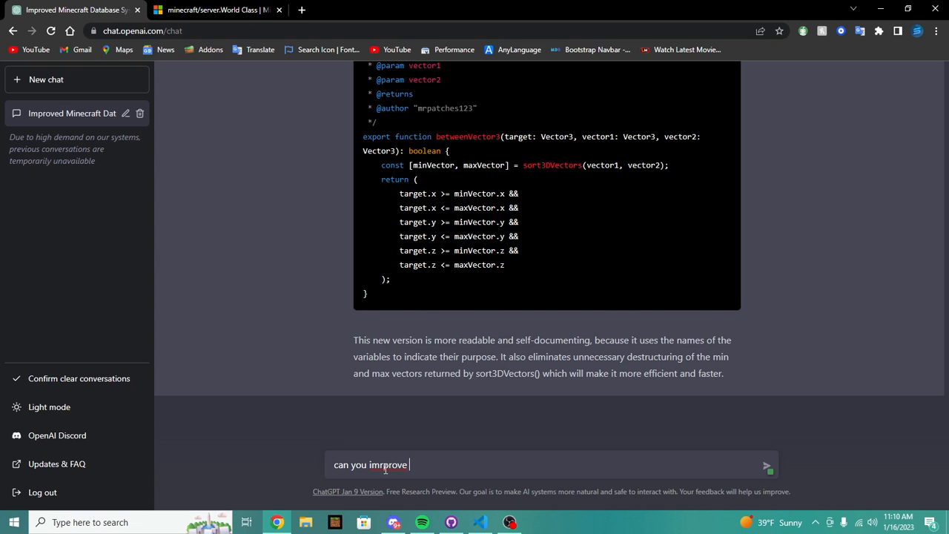
pyautogui.press('Backspace')
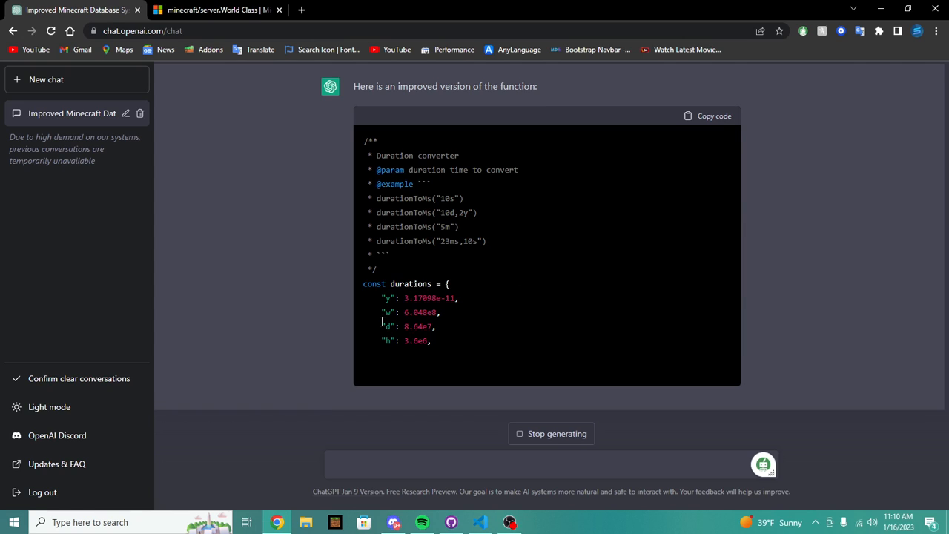
# Paste the durationToMs code into the chat and read the durations lookup-object version
pyautogui.click(479, 522)
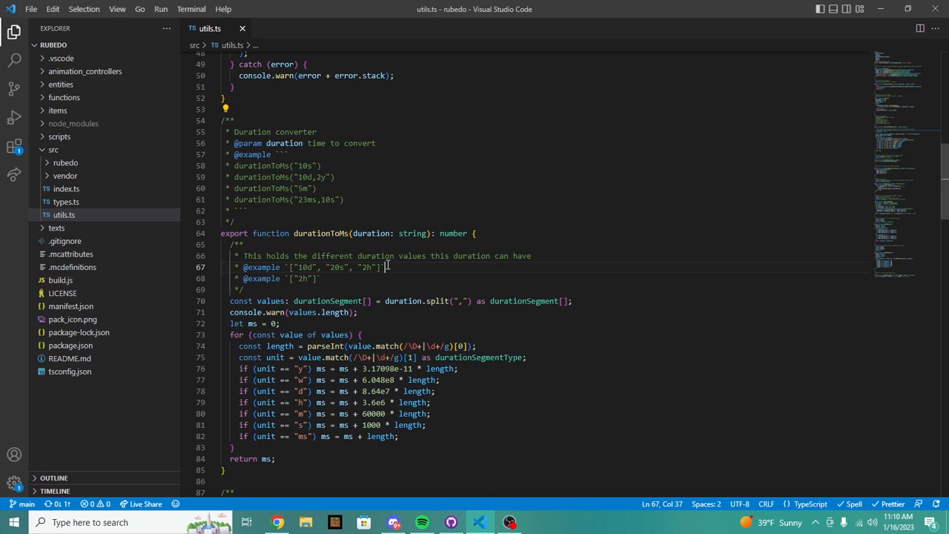
pyautogui.scroll(-3)
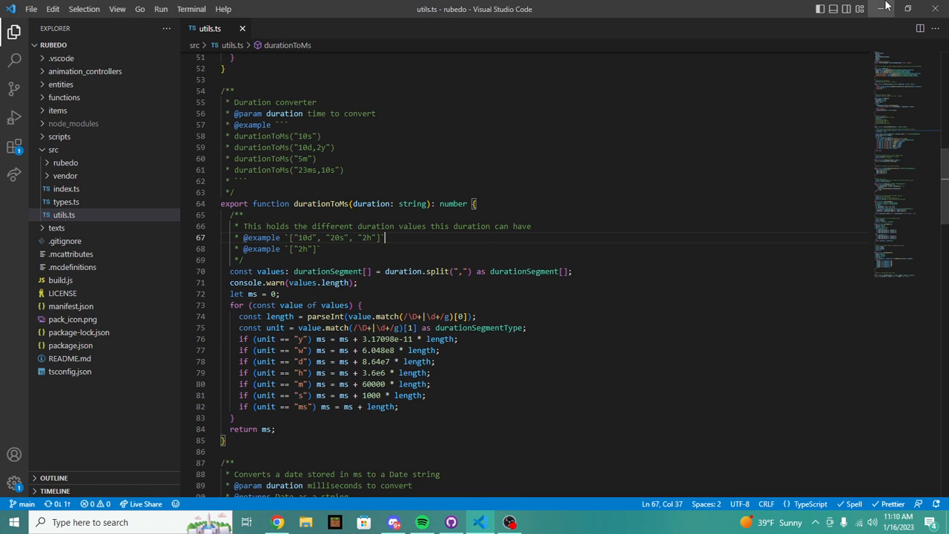
pyautogui.click(277, 522)
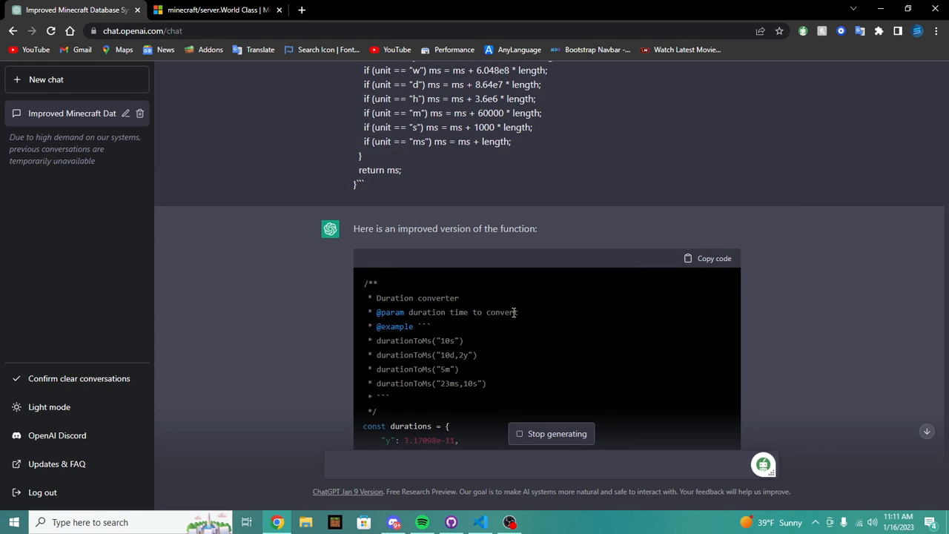
pyautogui.scroll(-3)
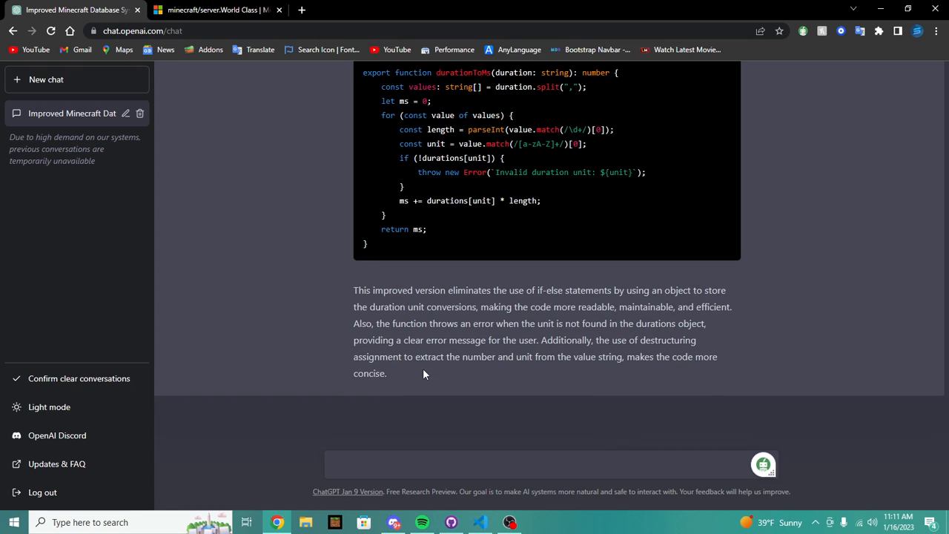
pyautogui.moveTo(467, 374)
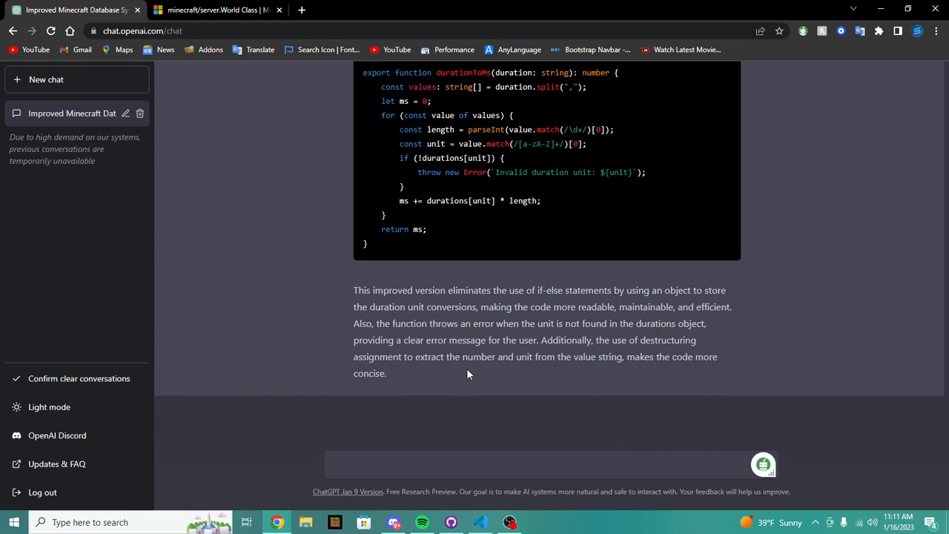
pyautogui.moveTo(456, 376)
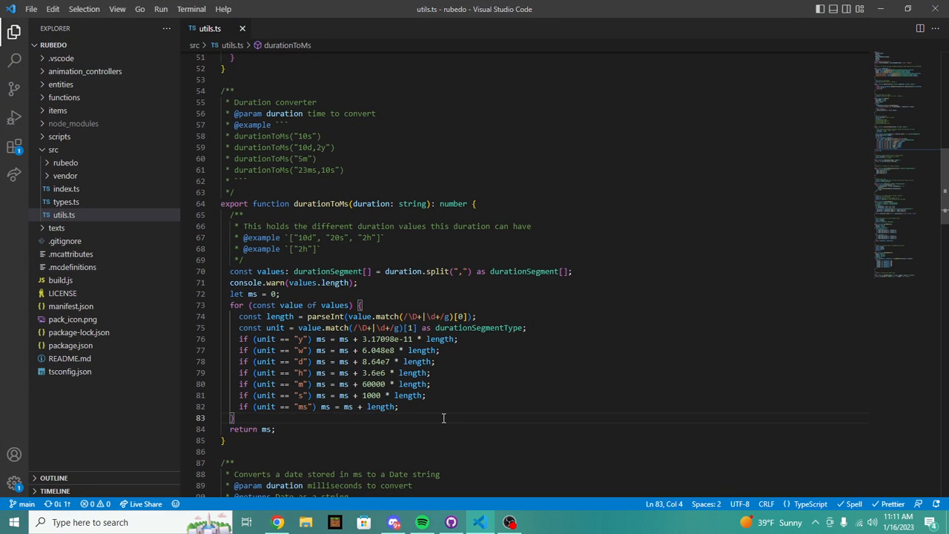
# Paste ChatGPT's durations-object durationToMs over the old one in utils.ts and ask about the indexing error
pyautogui.scroll(-3)
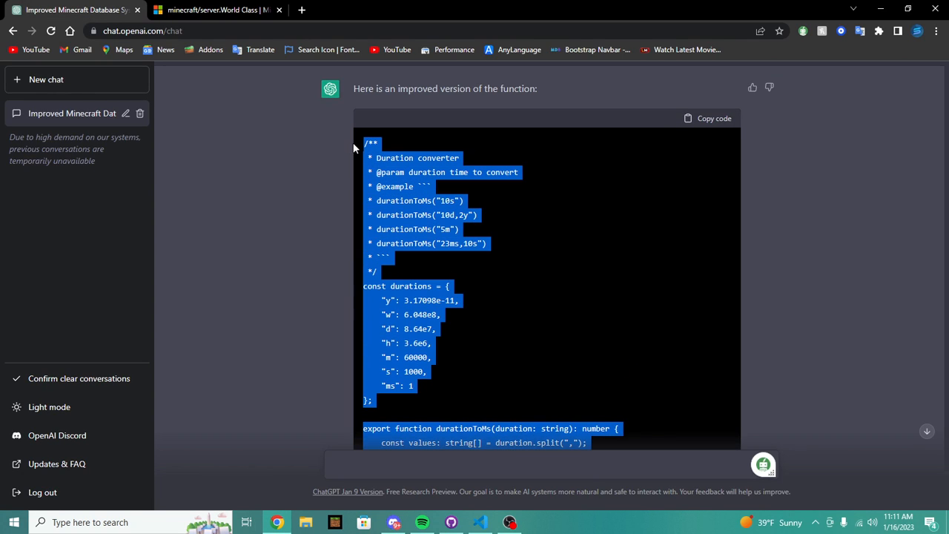
pyautogui.click(481, 522)
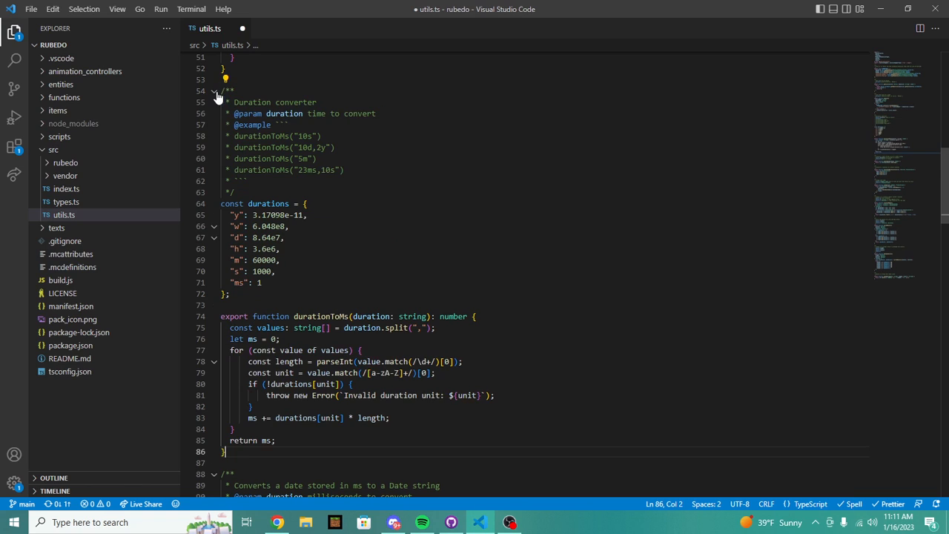
pyautogui.scroll(-3)
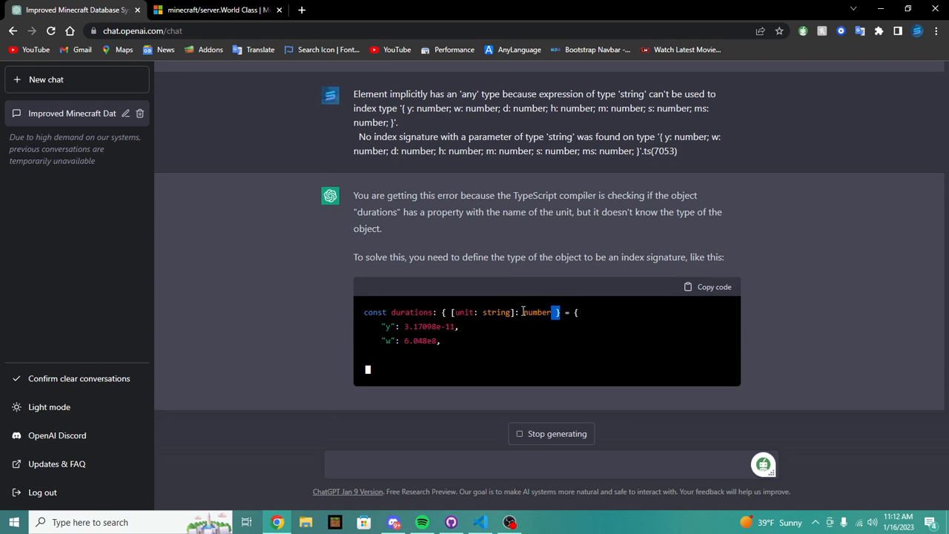
# Declare durations as { [unit: string]: number } in utils.ts, save, and return to the chat reply
pyautogui.click(479, 522)
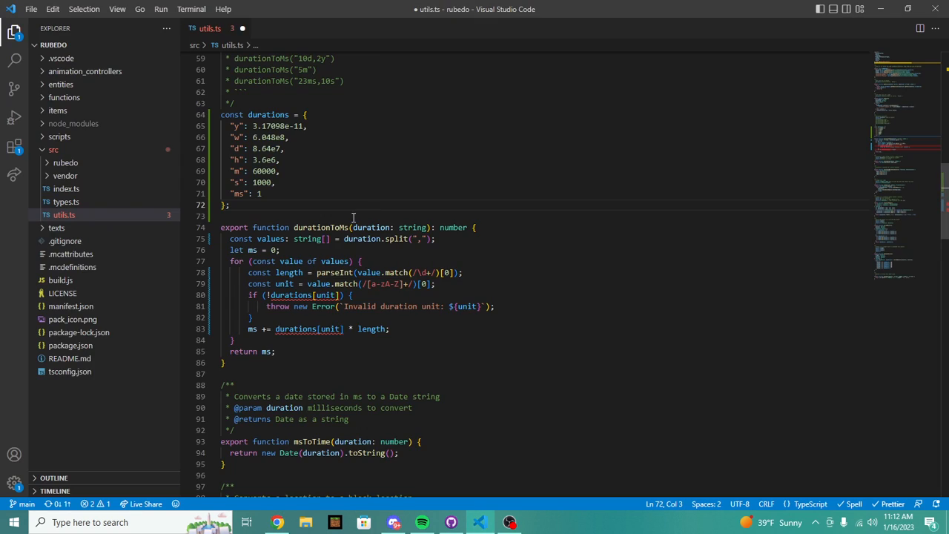
pyautogui.click(289, 114)
pyautogui.write(': { [unit: string]: number }')
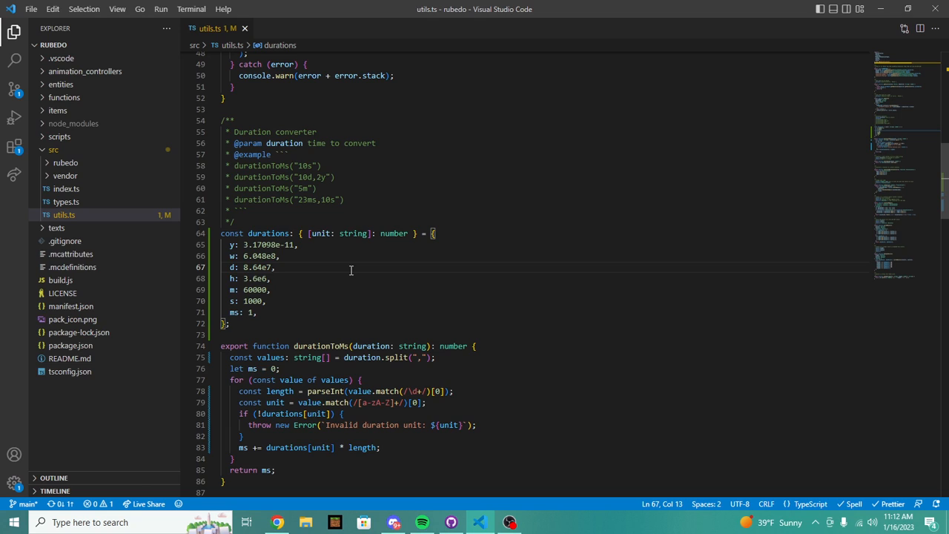
pyautogui.scroll(-3)
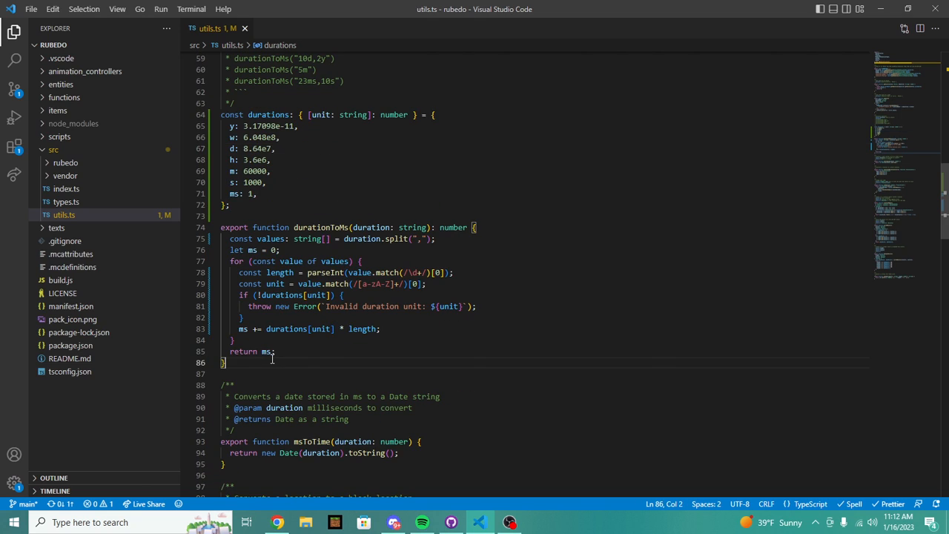
pyautogui.moveTo(291, 261)
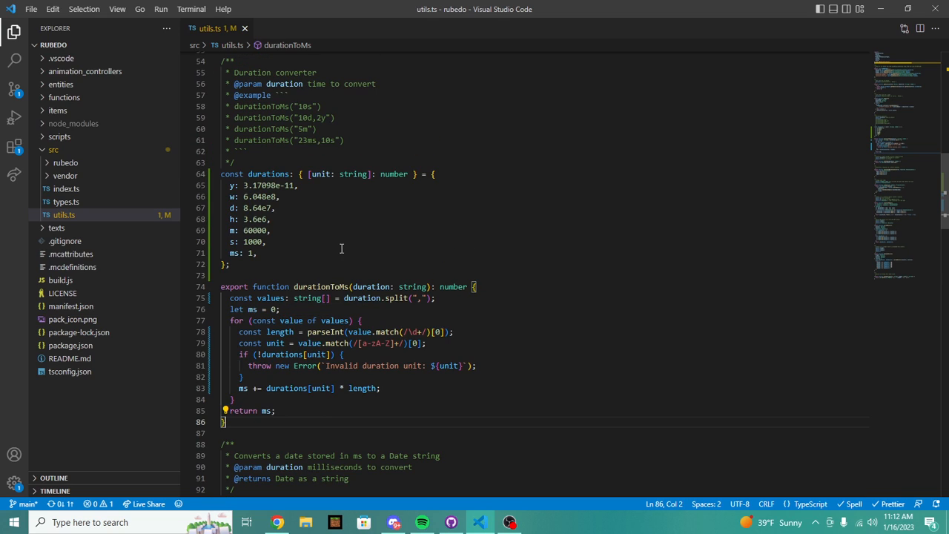
pyautogui.moveTo(346, 249)
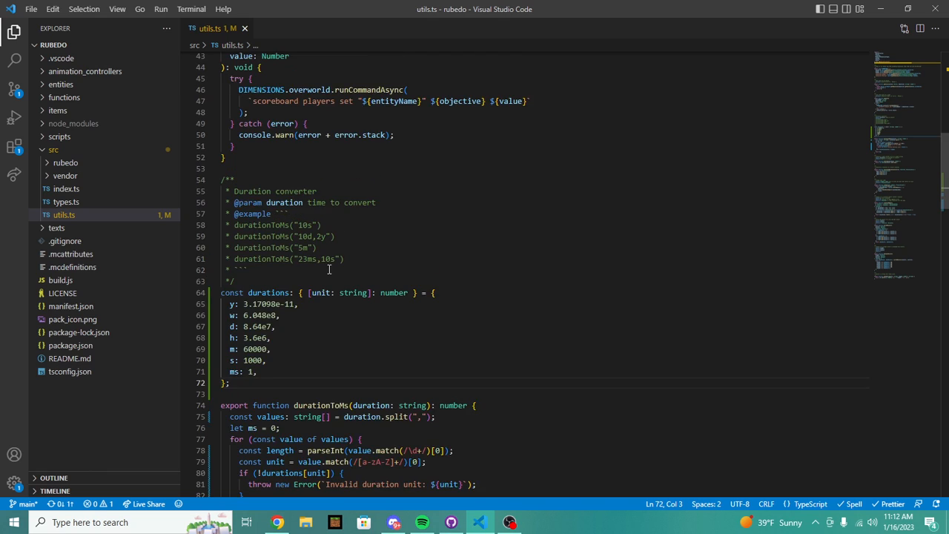
pyautogui.click(277, 522)
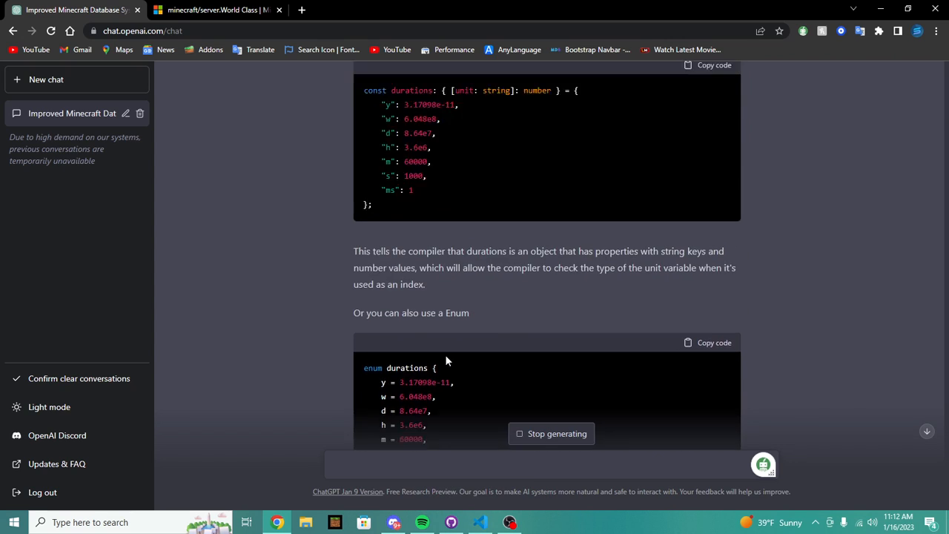
pyautogui.scroll(-3)
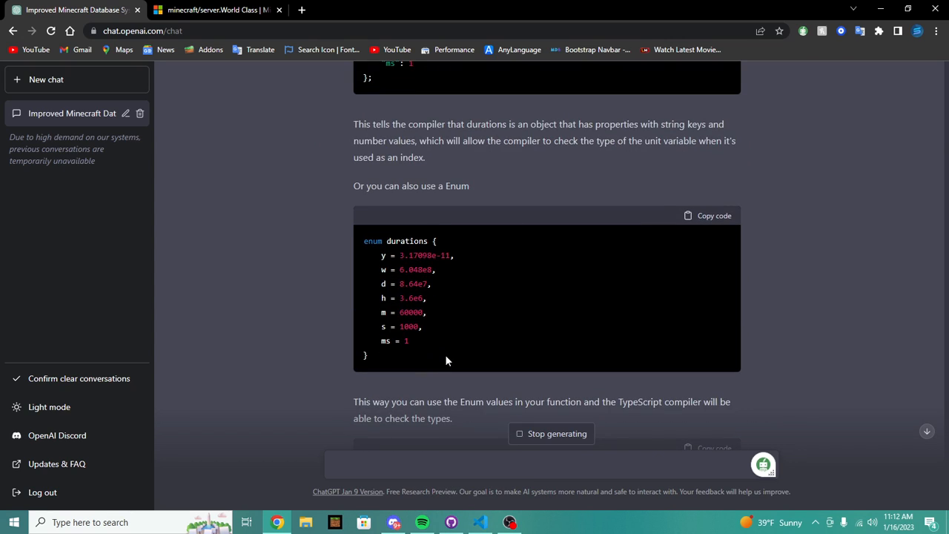
pyautogui.moveTo(521, 143)
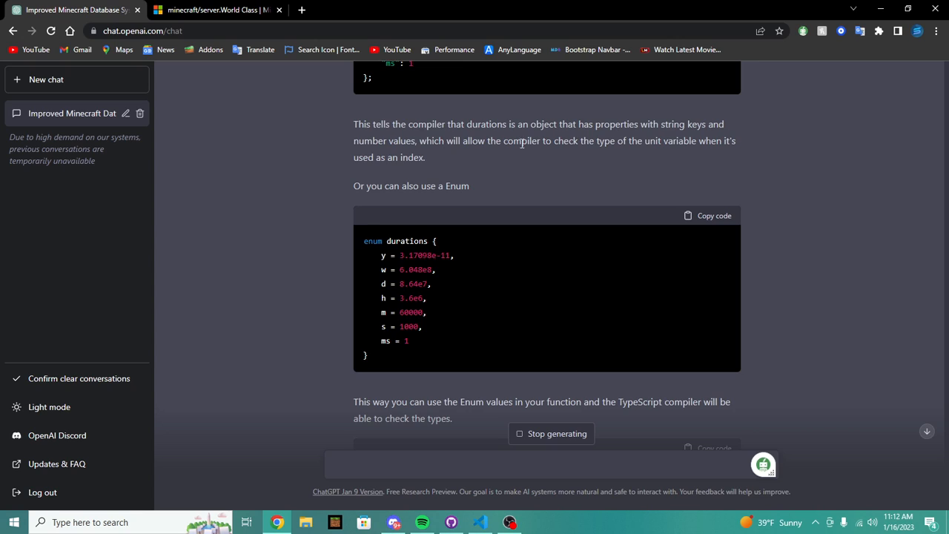
pyautogui.scroll(-3)
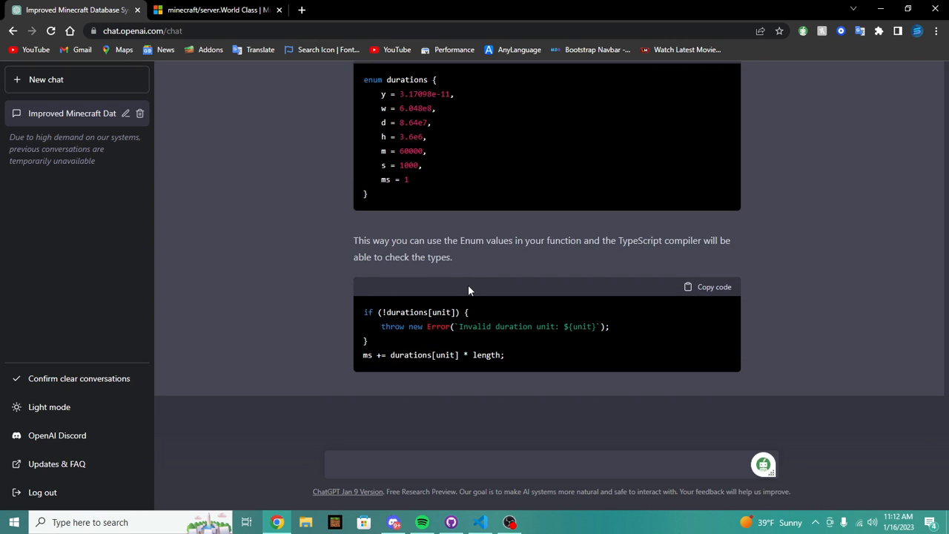
pyautogui.moveTo(472, 369)
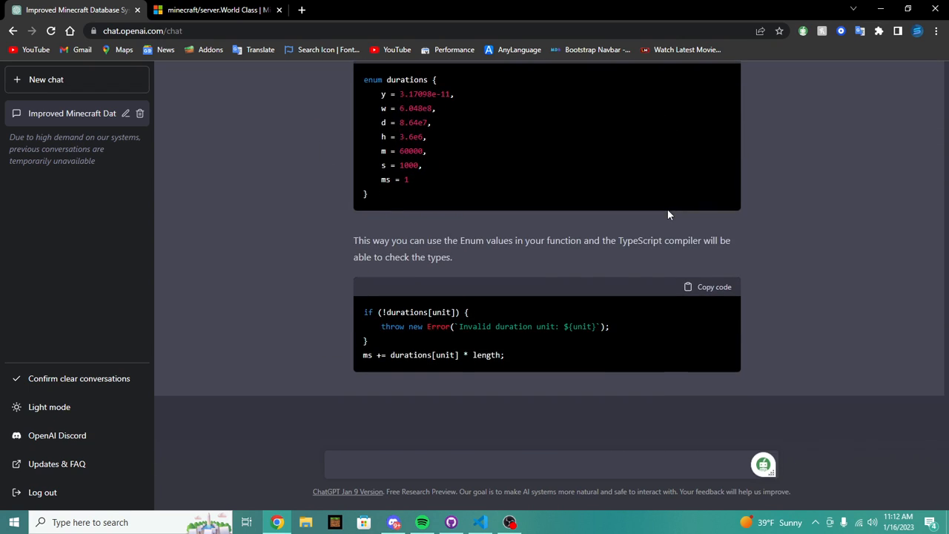
pyautogui.moveTo(571, 241)
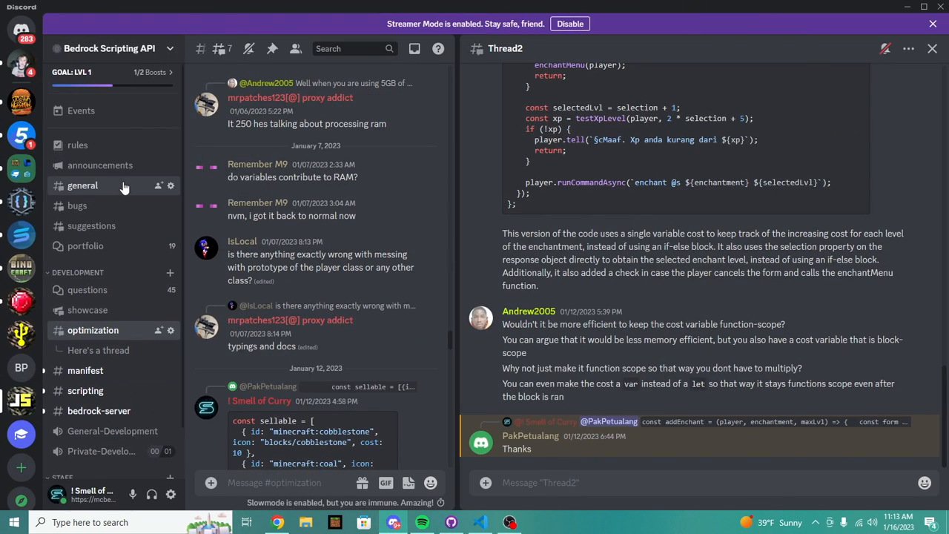
# View #general in the Bedrock Scripting API server, dismissing the server menu and invite popup
pyautogui.click(82, 186)
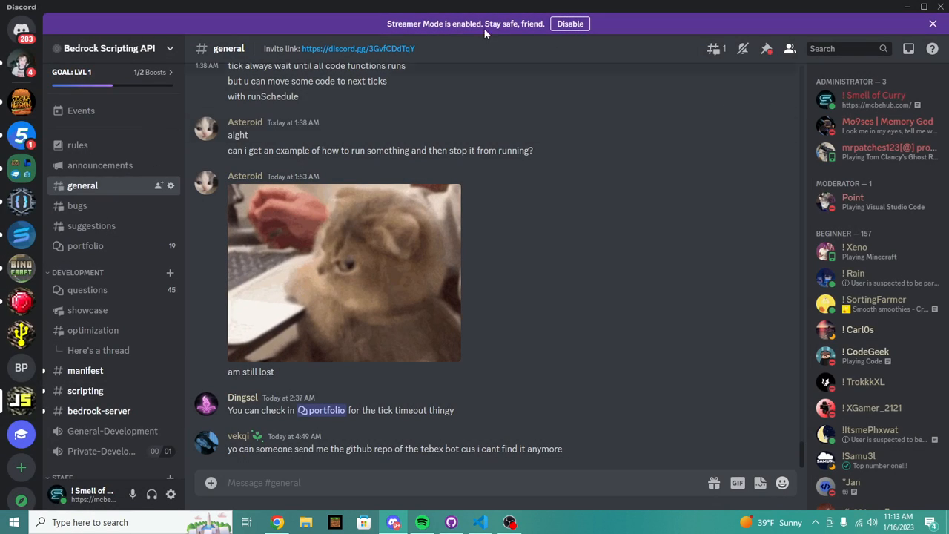
pyautogui.click(109, 48)
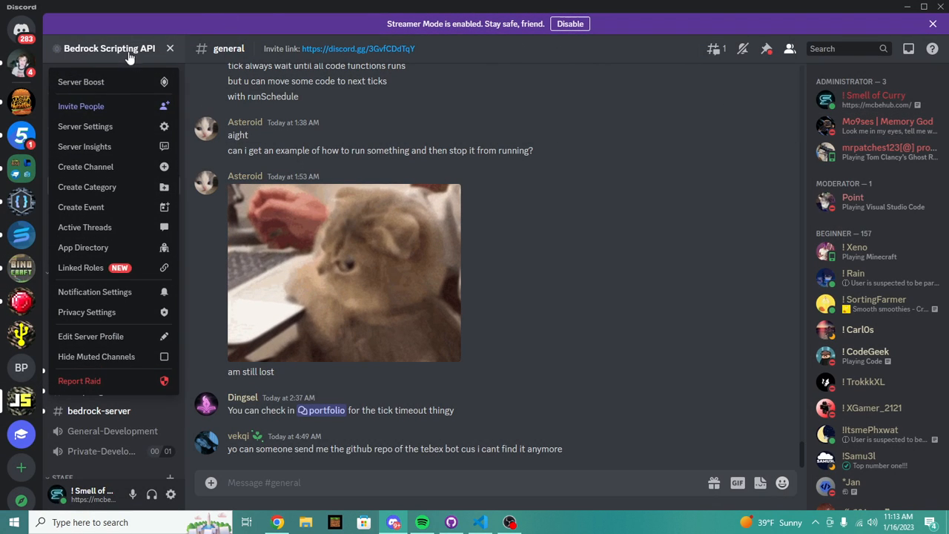
pyautogui.click(109, 48)
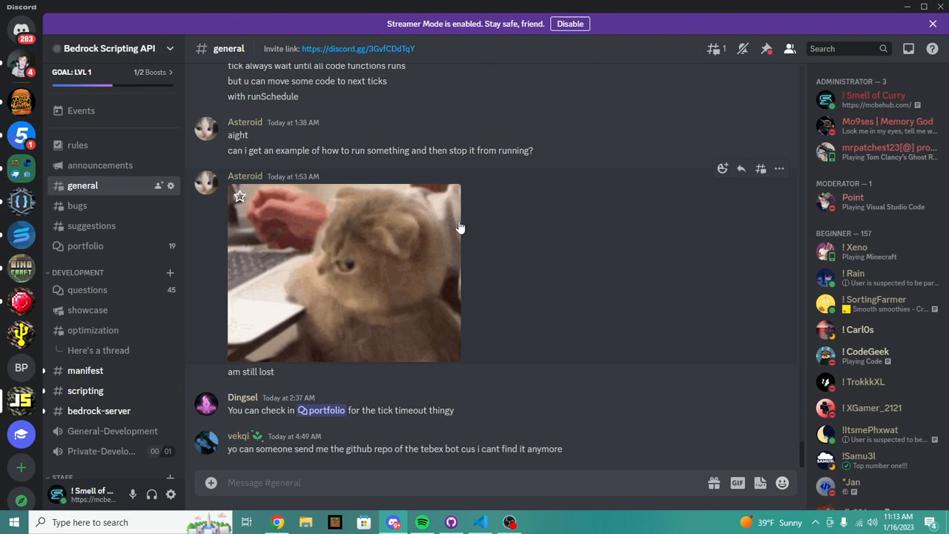
pyautogui.moveTo(345, 49)
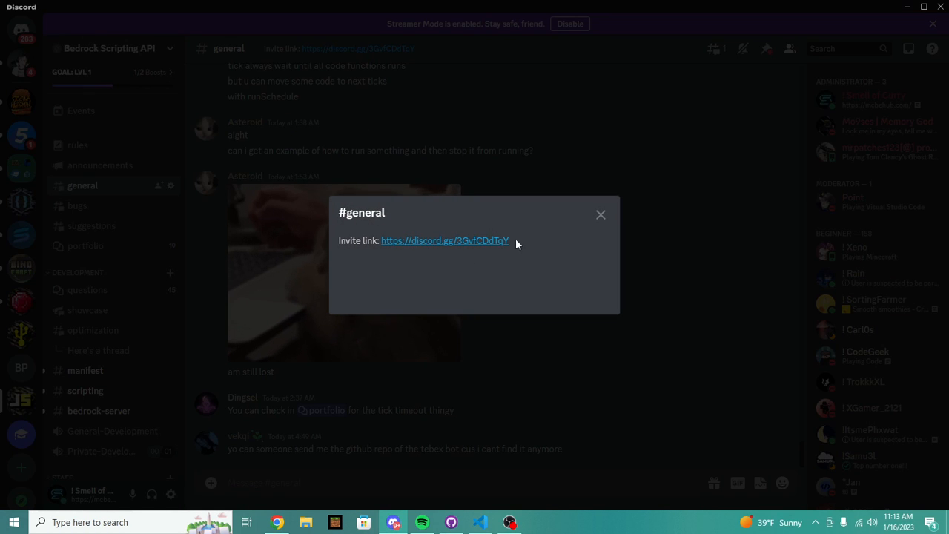
pyautogui.click(601, 214)
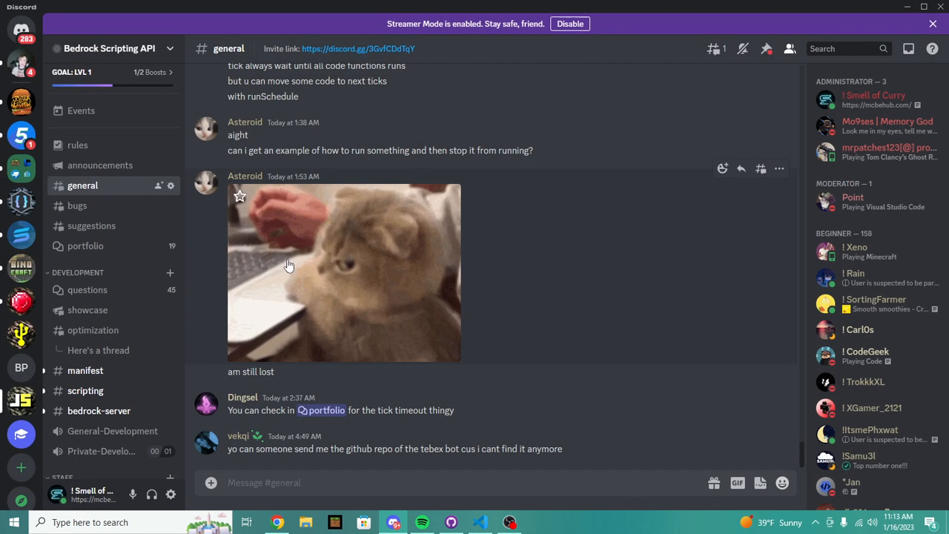
pyautogui.moveTo(664, 330)
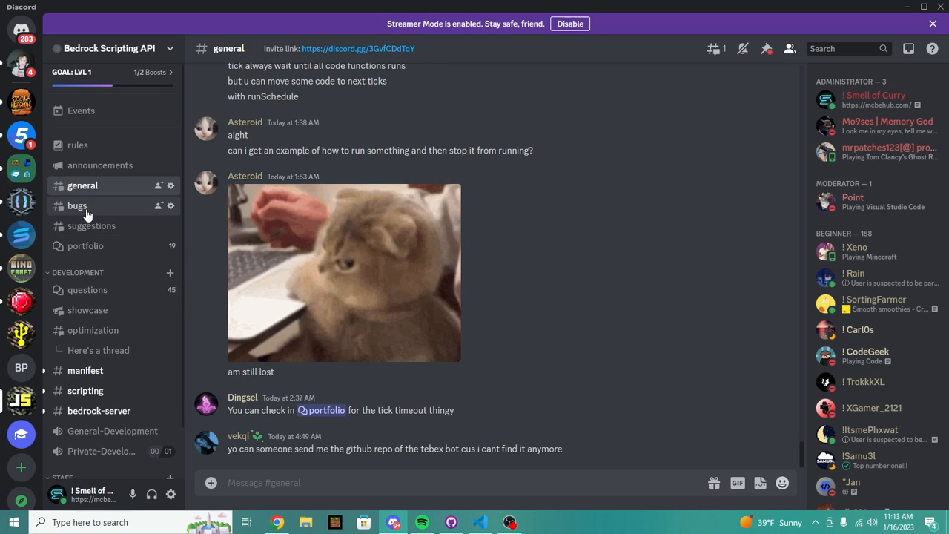
# Browse #announcements and #suggestions, then return to ChatGPT's enum durations reply
pyautogui.click(100, 165)
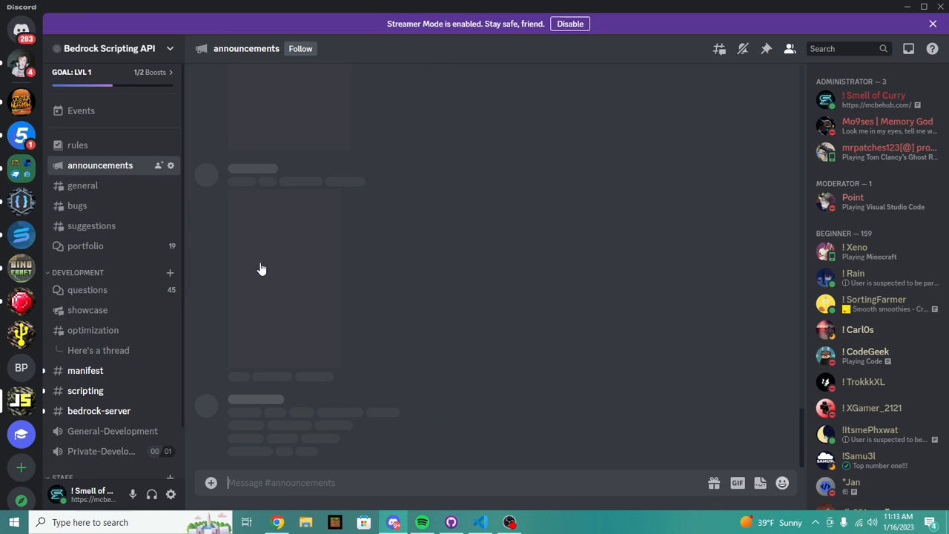
pyautogui.click(91, 225)
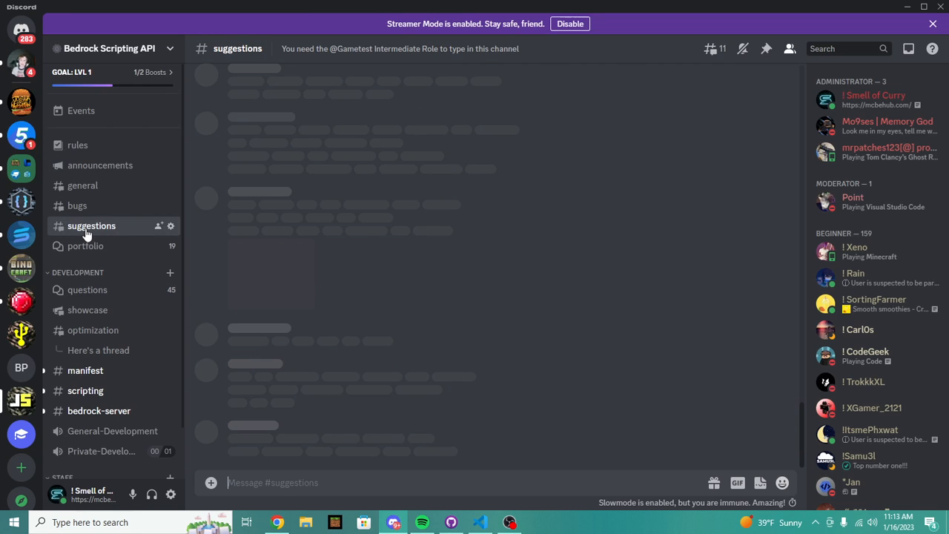
pyautogui.click(82, 185)
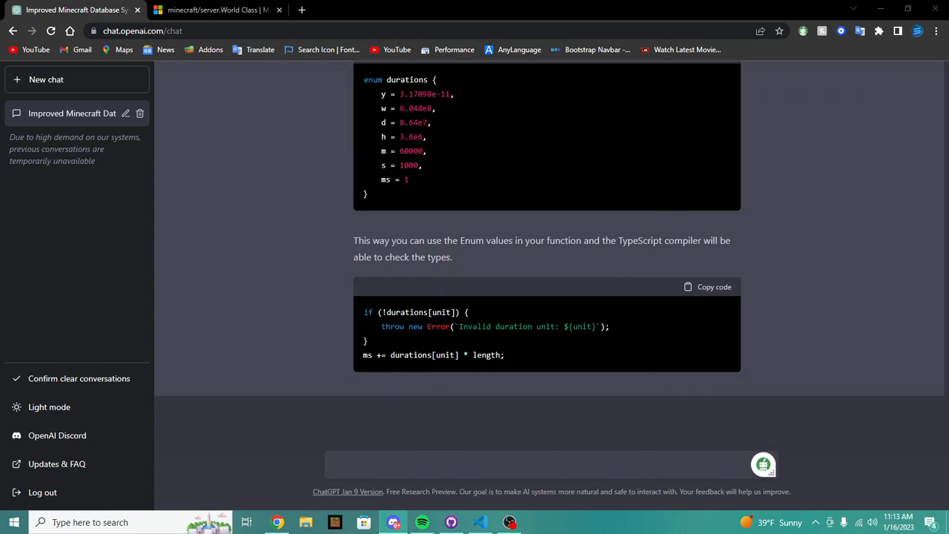
pyautogui.moveTo(719, 372)
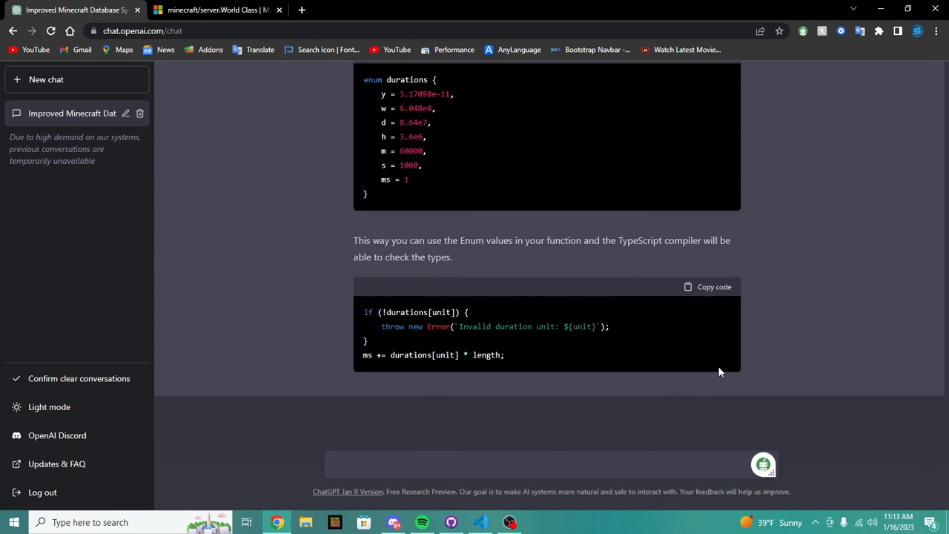